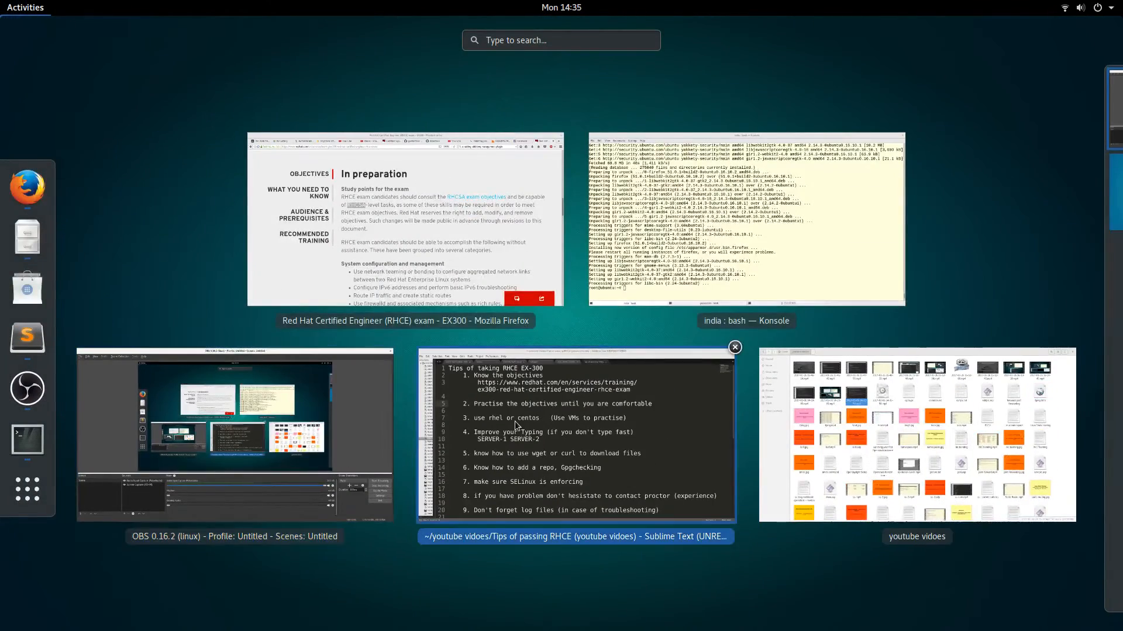
Step: Bring up the RHCE tips note and select 'Know the objectives' on line 2
click(573, 434)
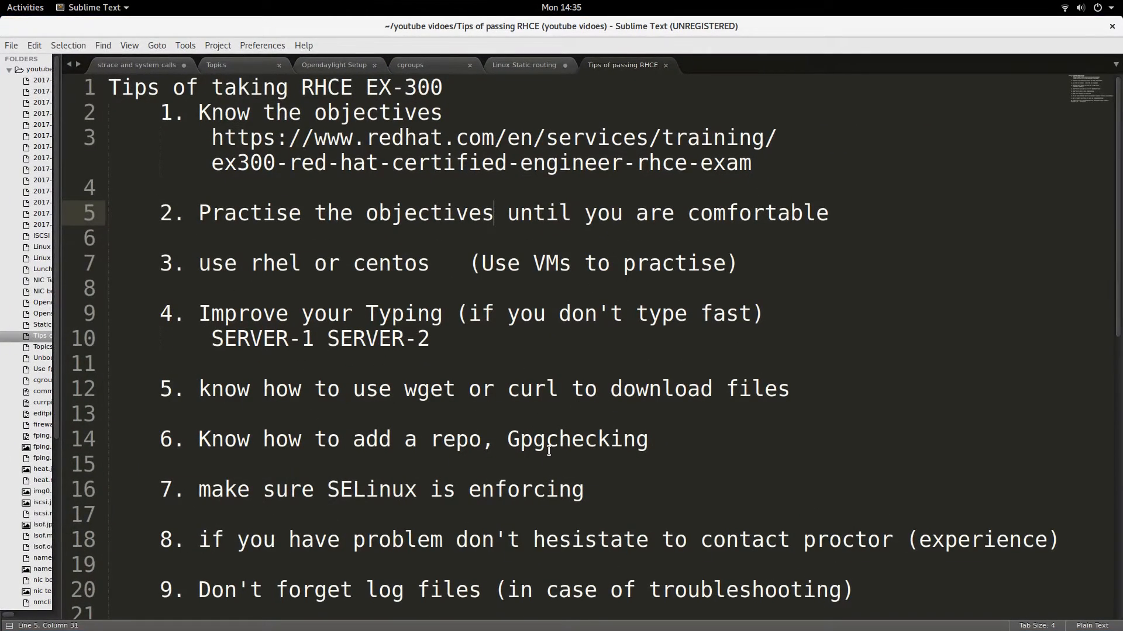
mouse_move(568, 402)
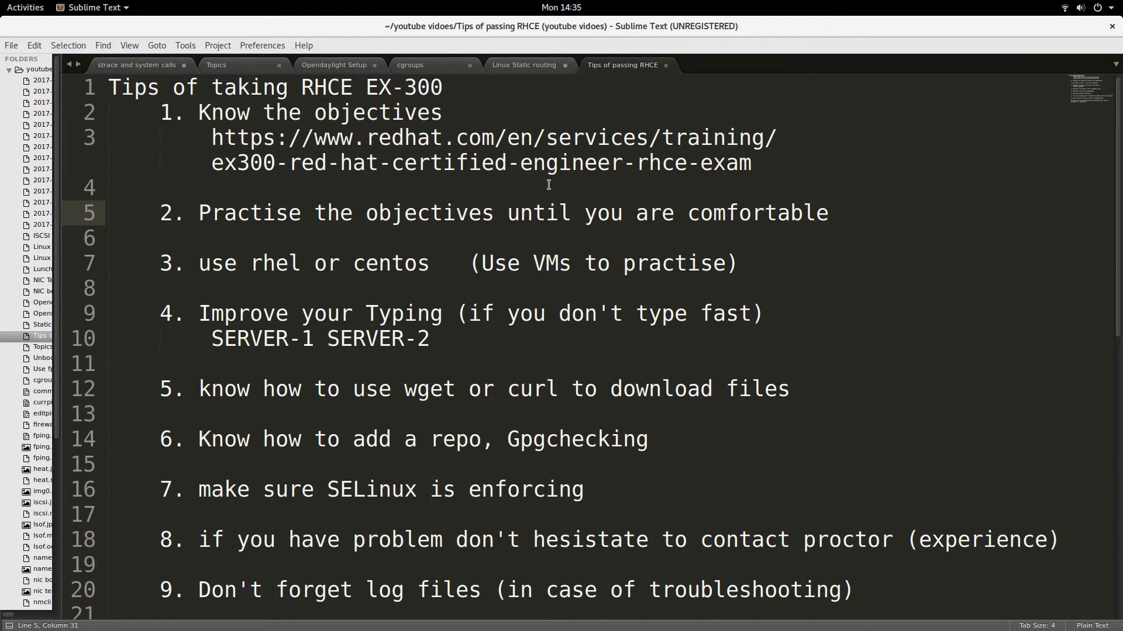
double_click(326, 87)
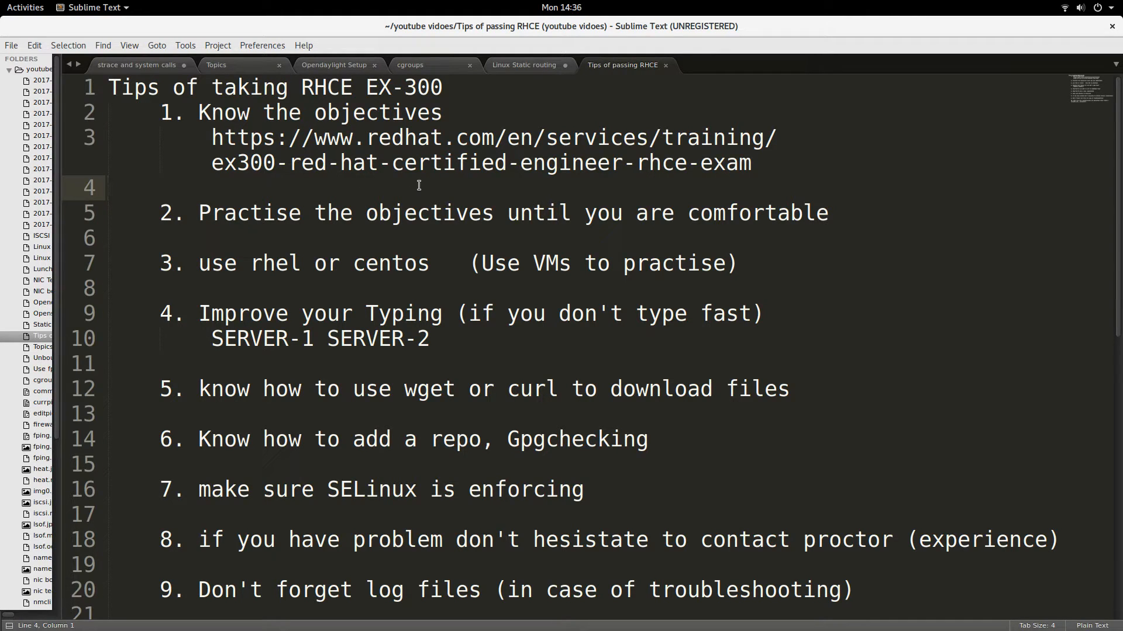
mouse_move(438, 192)
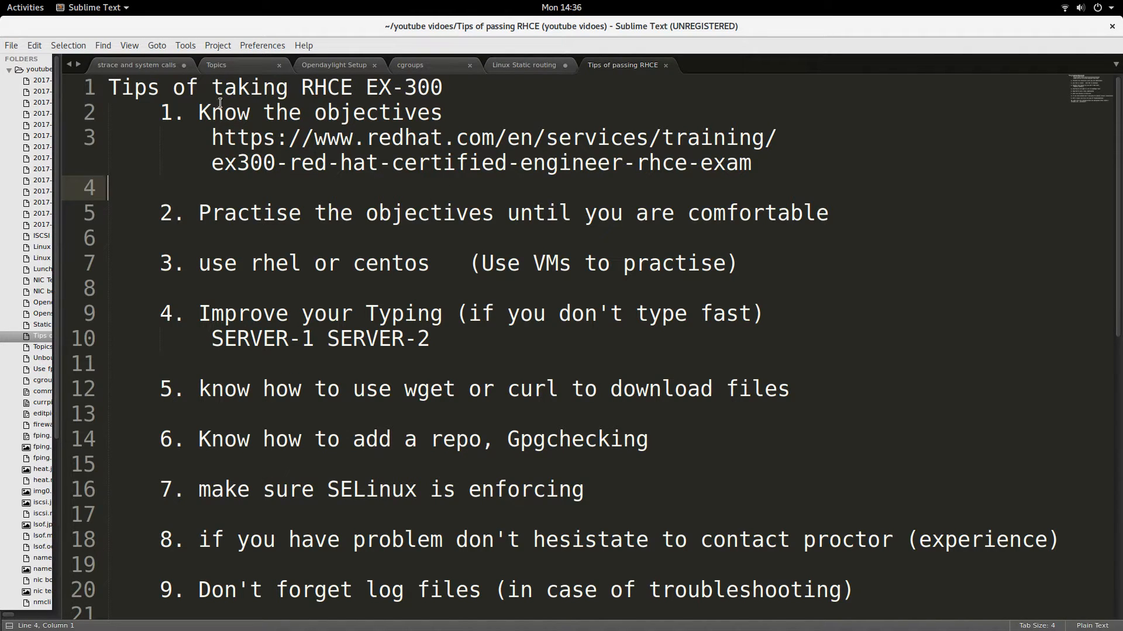
drag(201, 112, 751, 163)
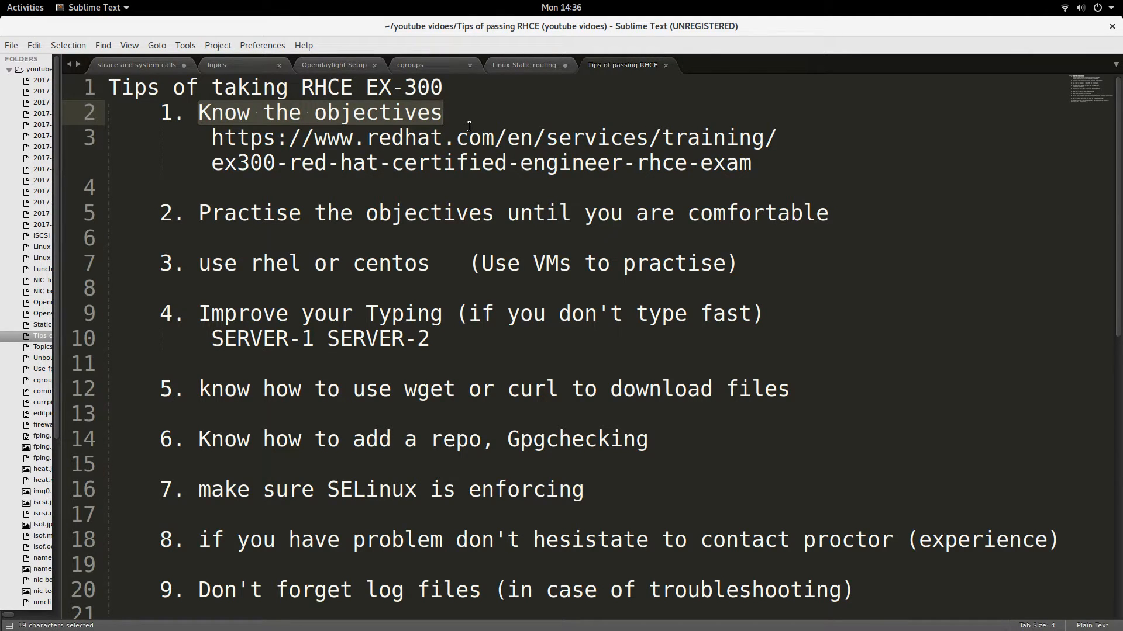
click(25, 7)
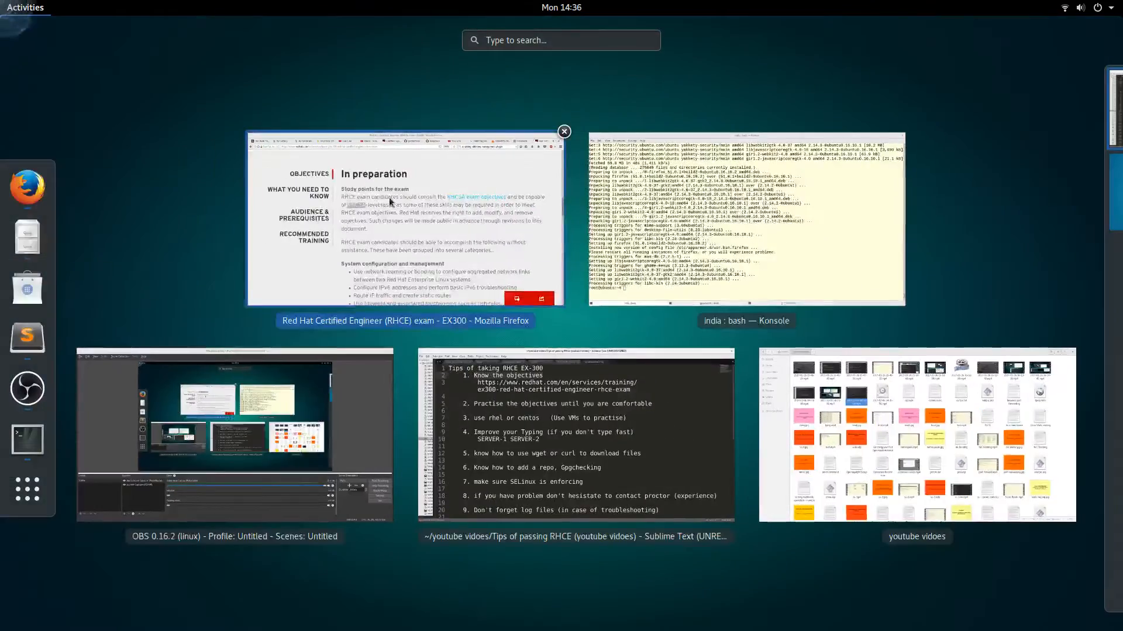
click(404, 217)
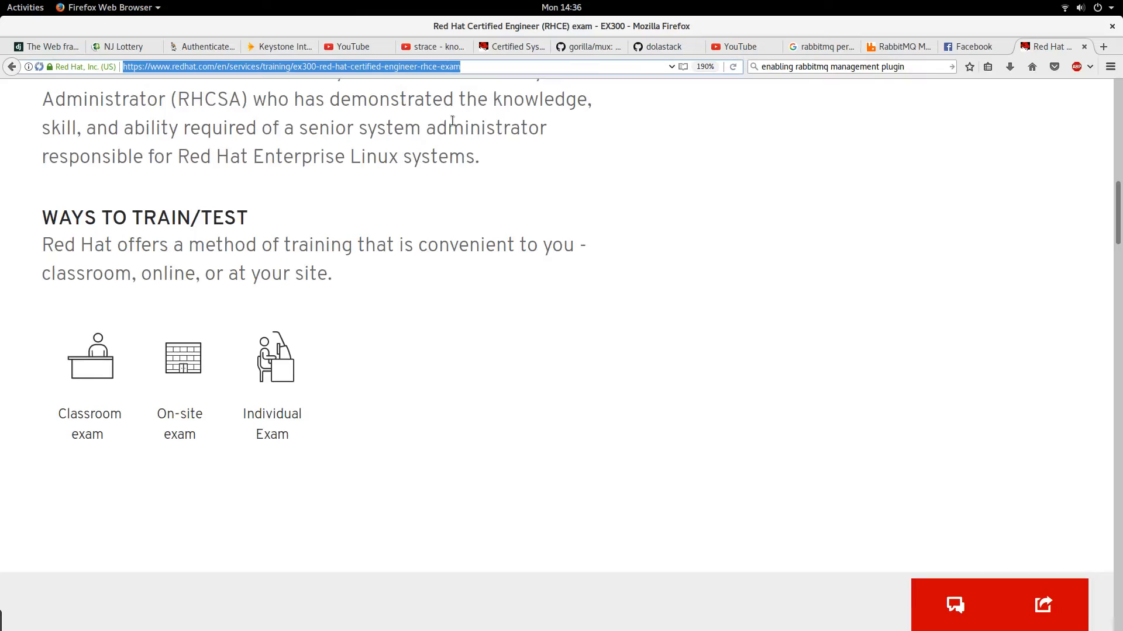
scroll(down, 3)
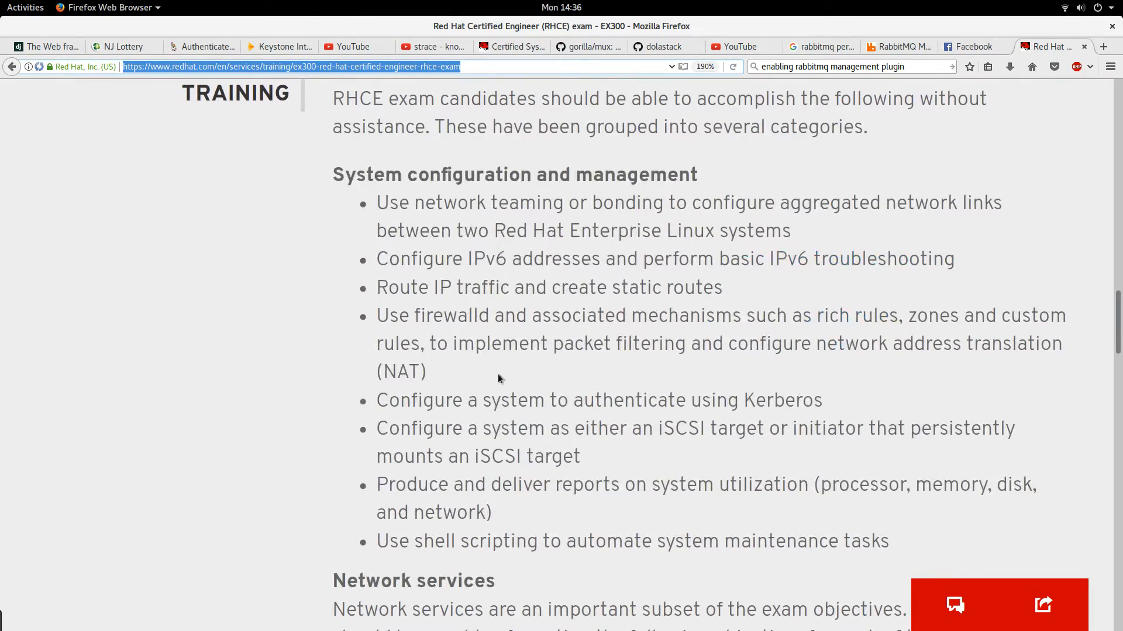
scroll(down, 3)
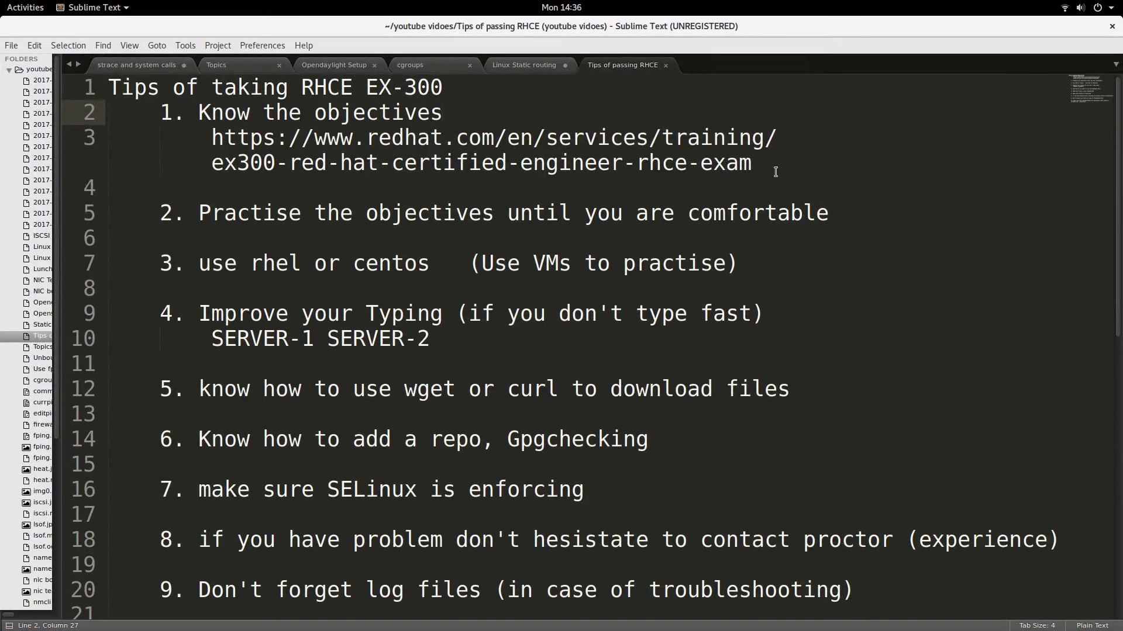
Step: Select tip 2, 'Practise the objectives until you are comfortable', then scroll down
drag(212, 137, 750, 163)
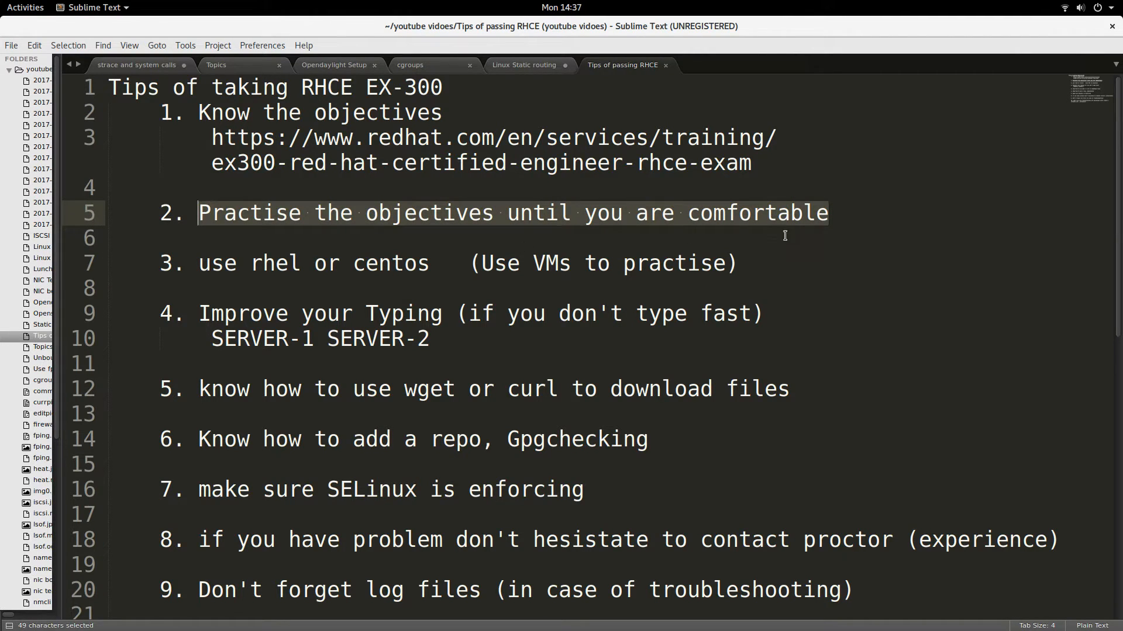
scroll(down, 3)
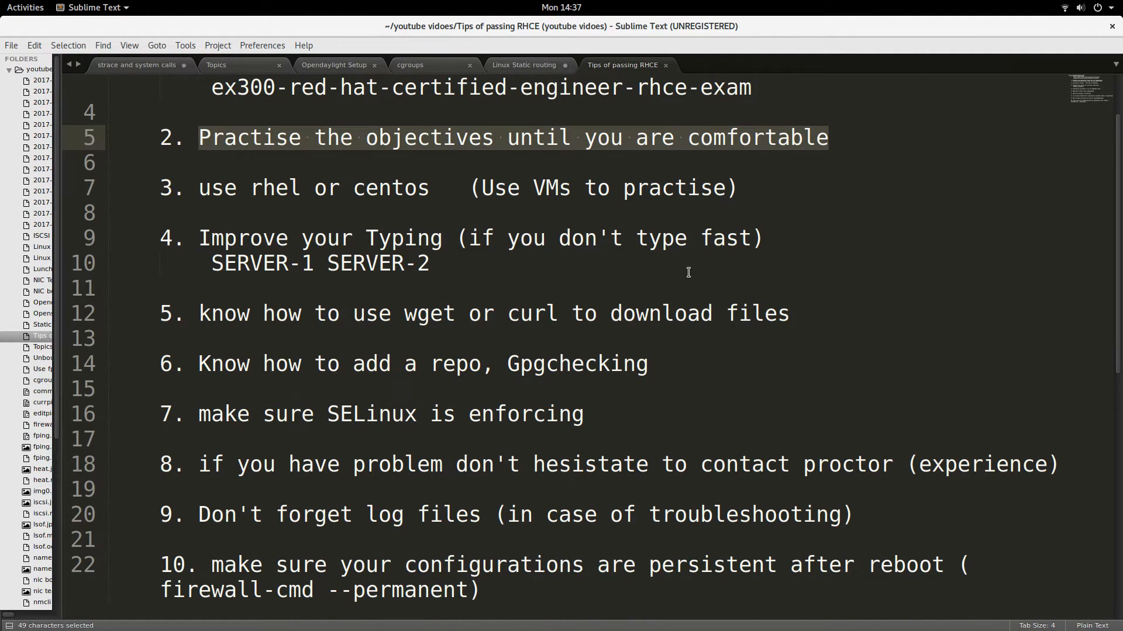
mouse_move(641, 280)
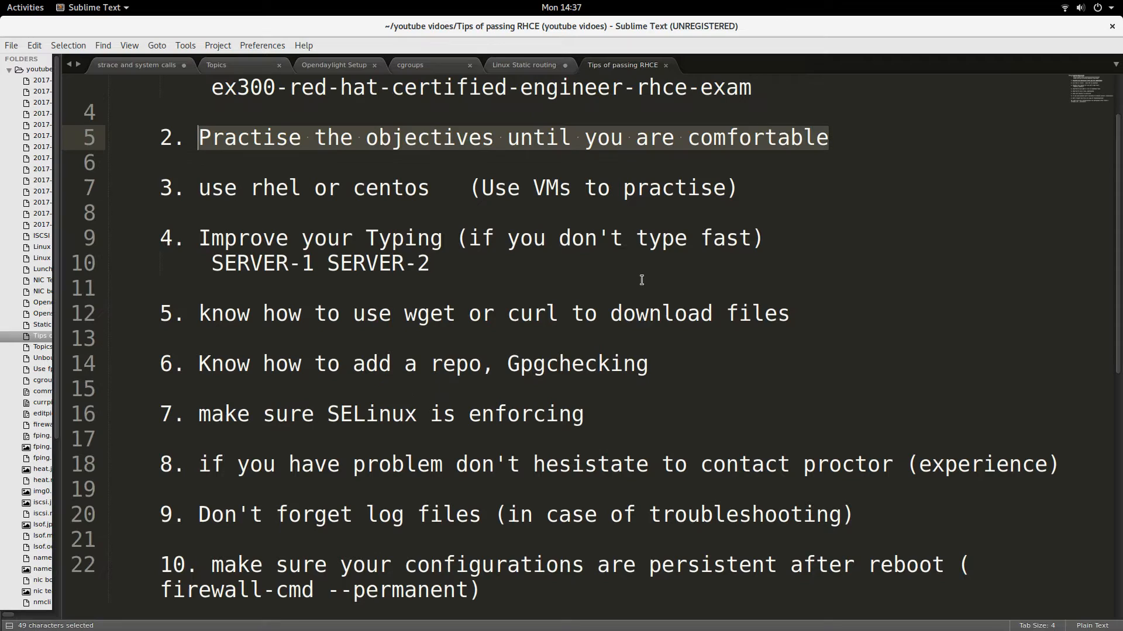
mouse_move(752, 189)
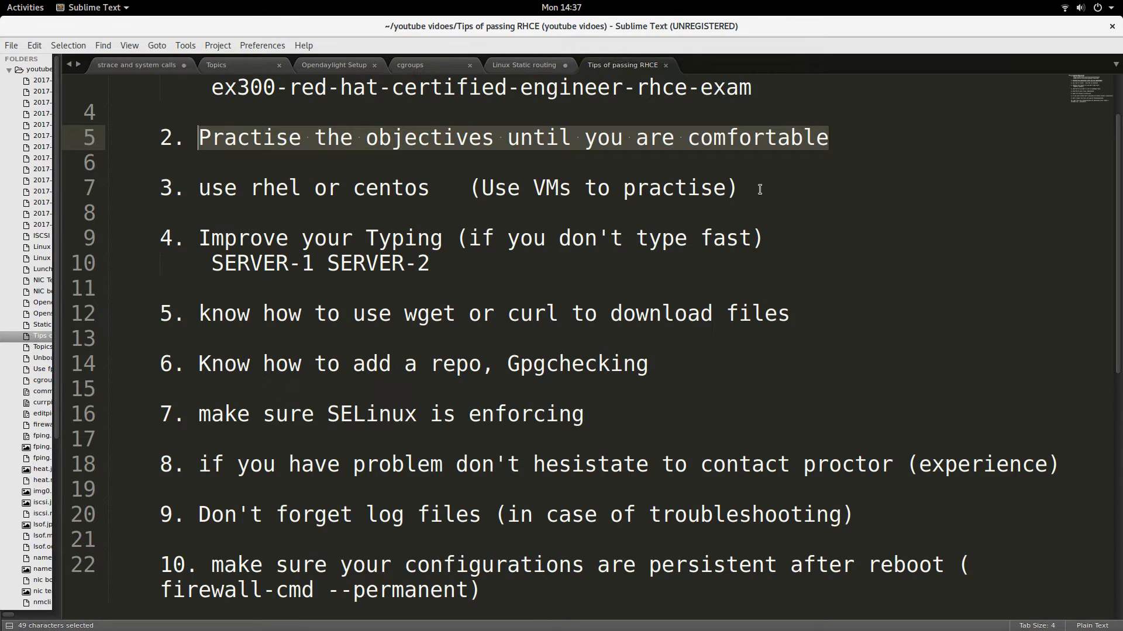
mouse_move(247, 227)
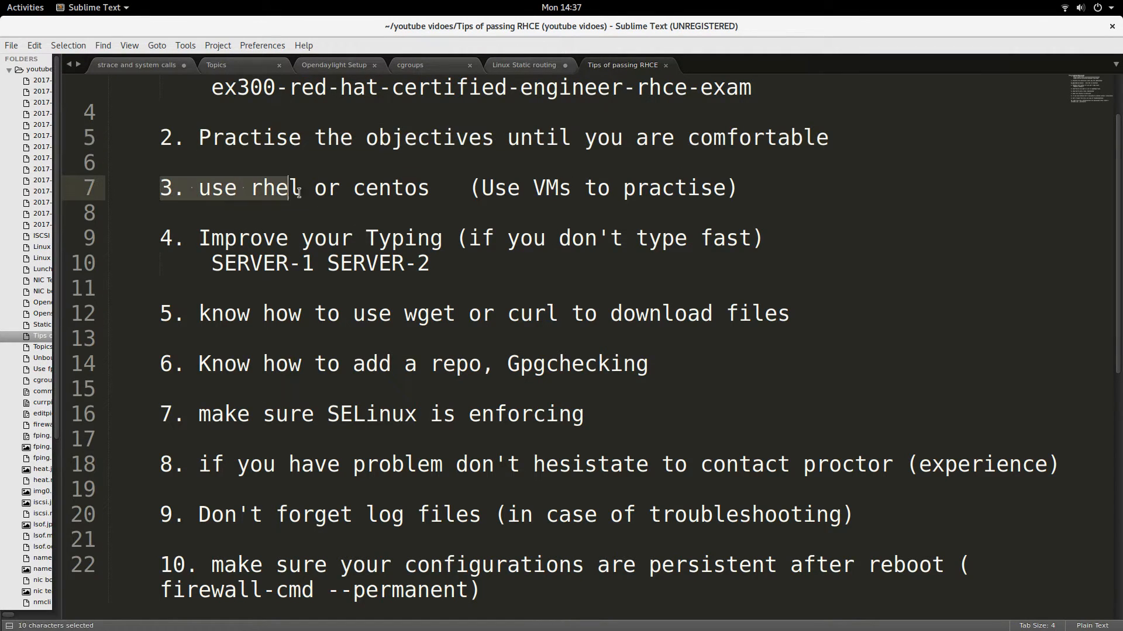
Step: Select all of tip 3, then pick out the words rhel and centos individually
drag(301, 188, 737, 188)
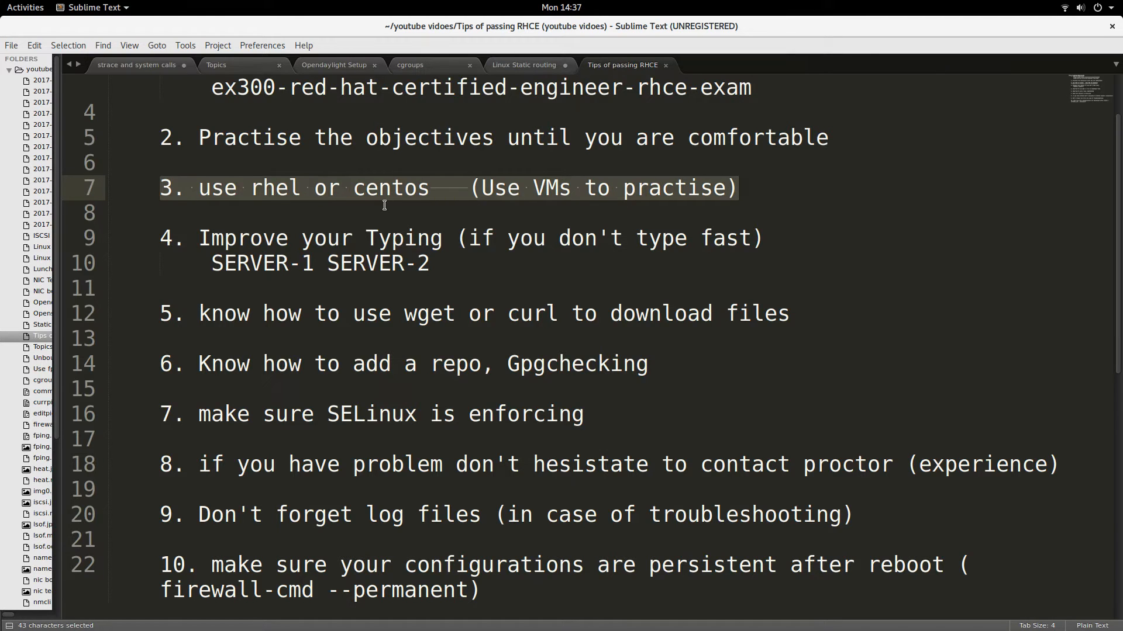
double_click(274, 188)
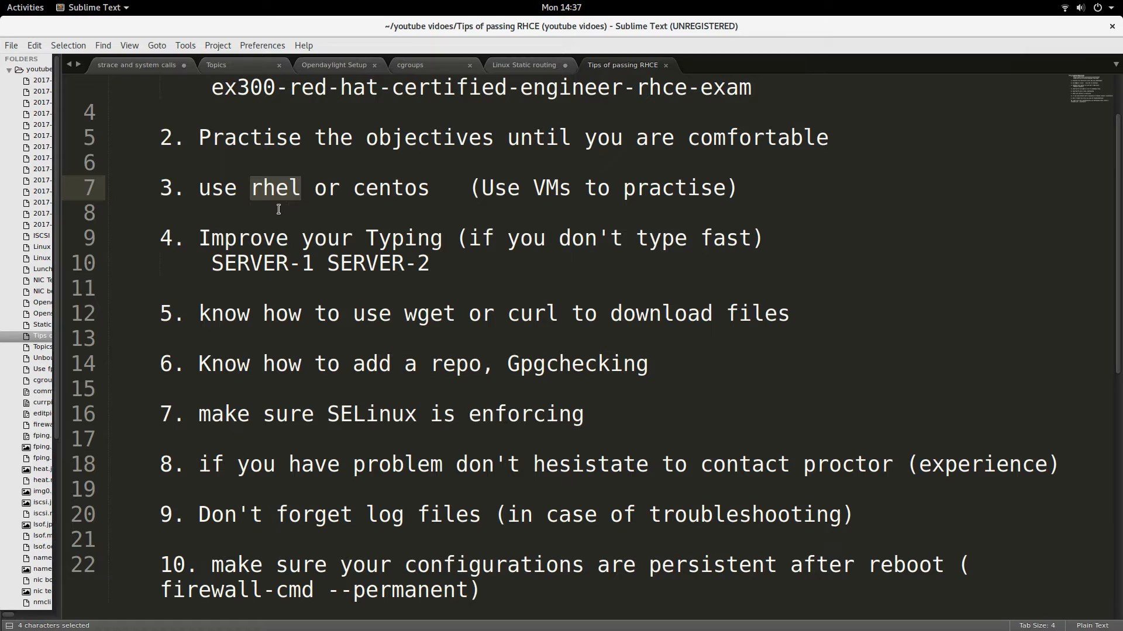
double_click(390, 187)
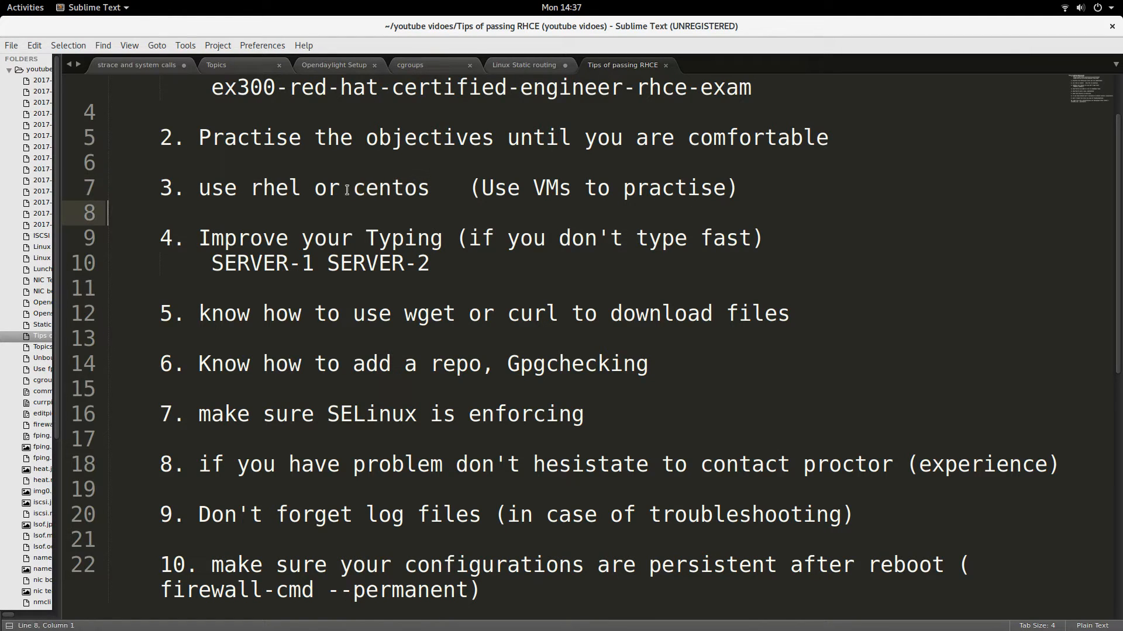
double_click(275, 188)
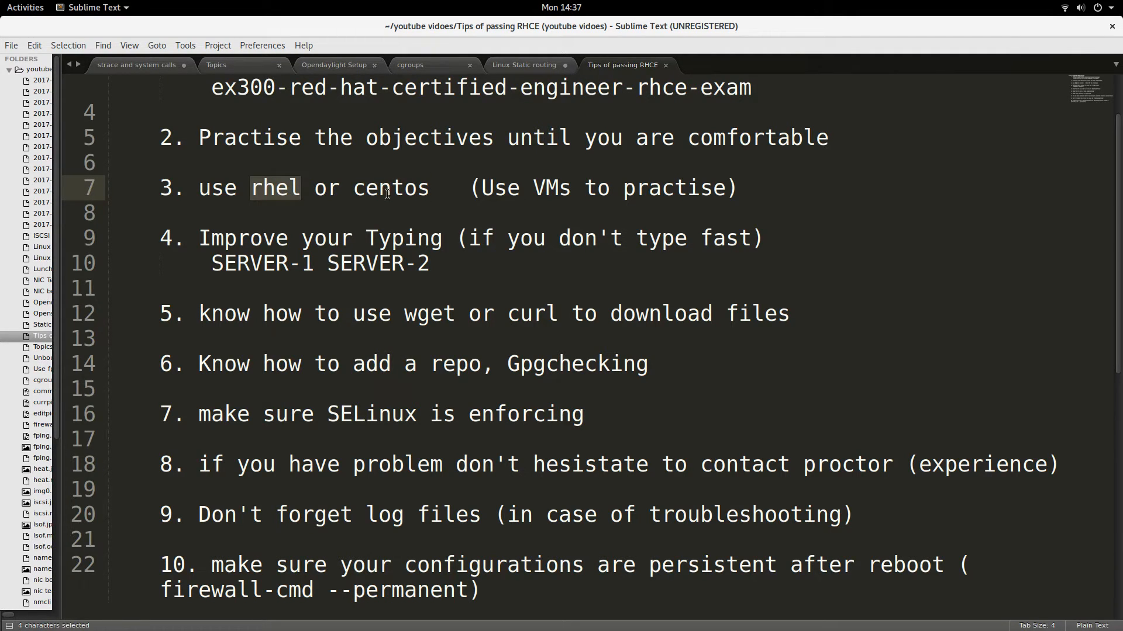
double_click(390, 188)
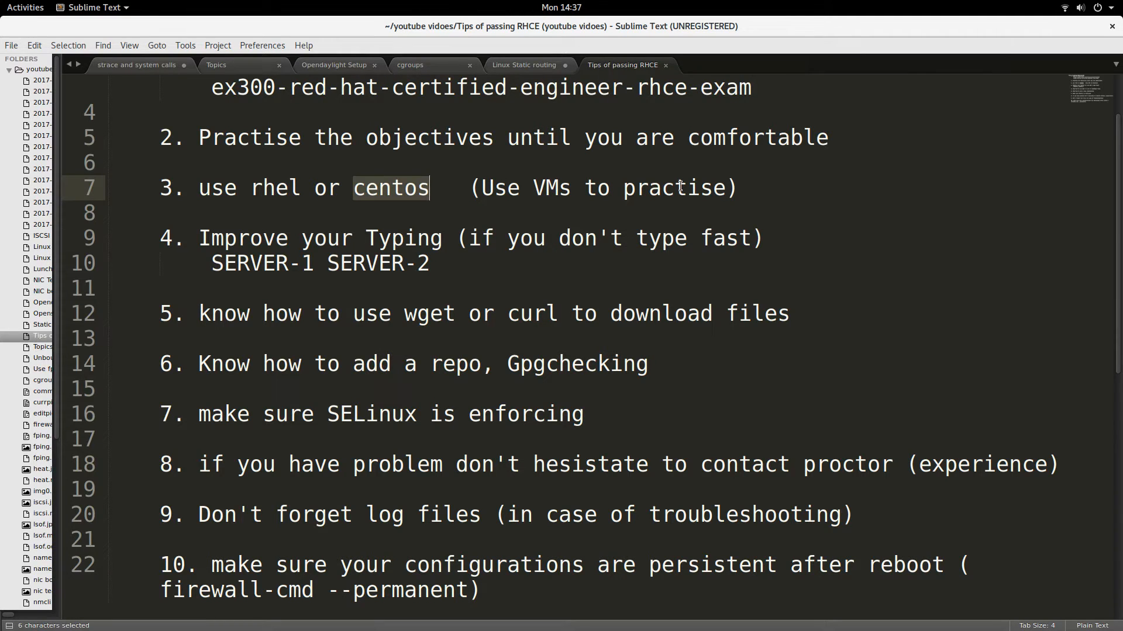
mouse_move(538, 211)
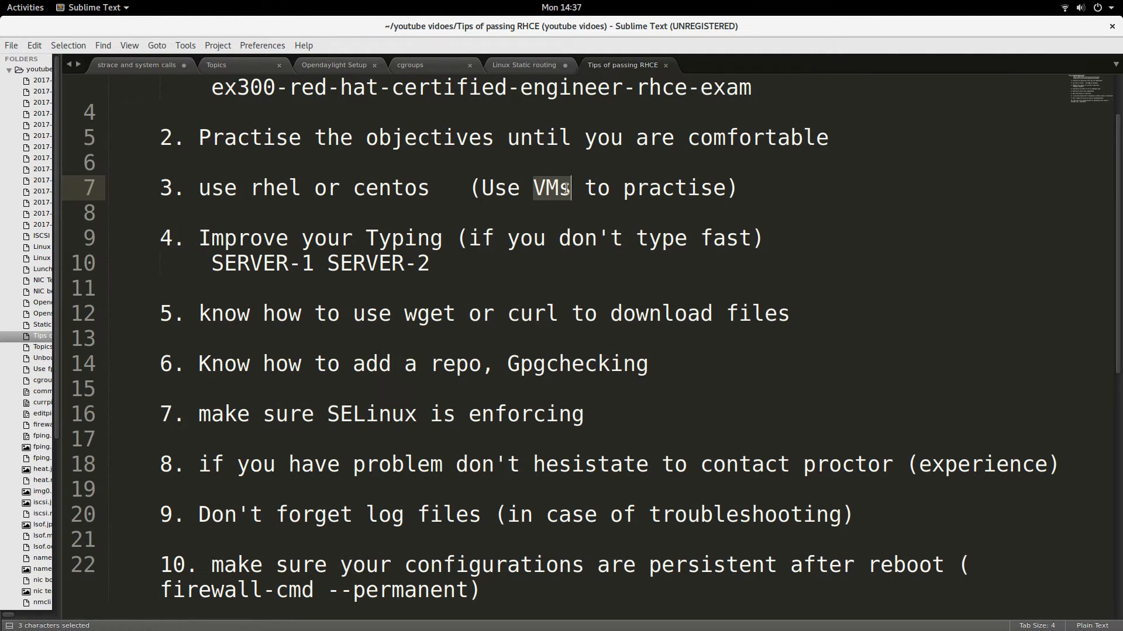
mouse_move(594, 203)
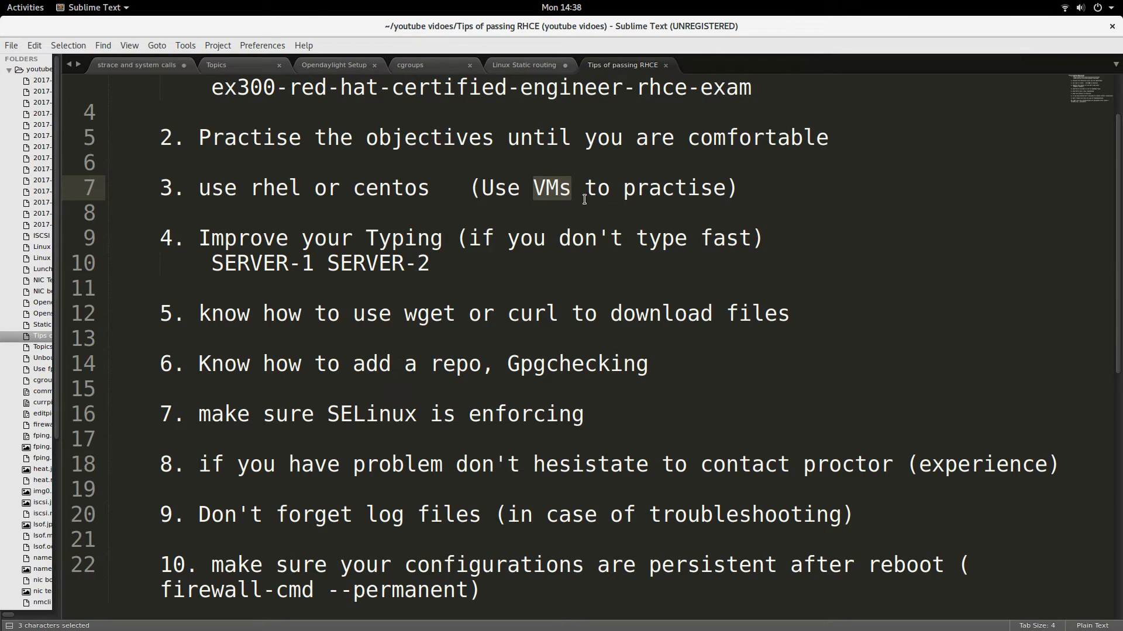
mouse_move(580, 204)
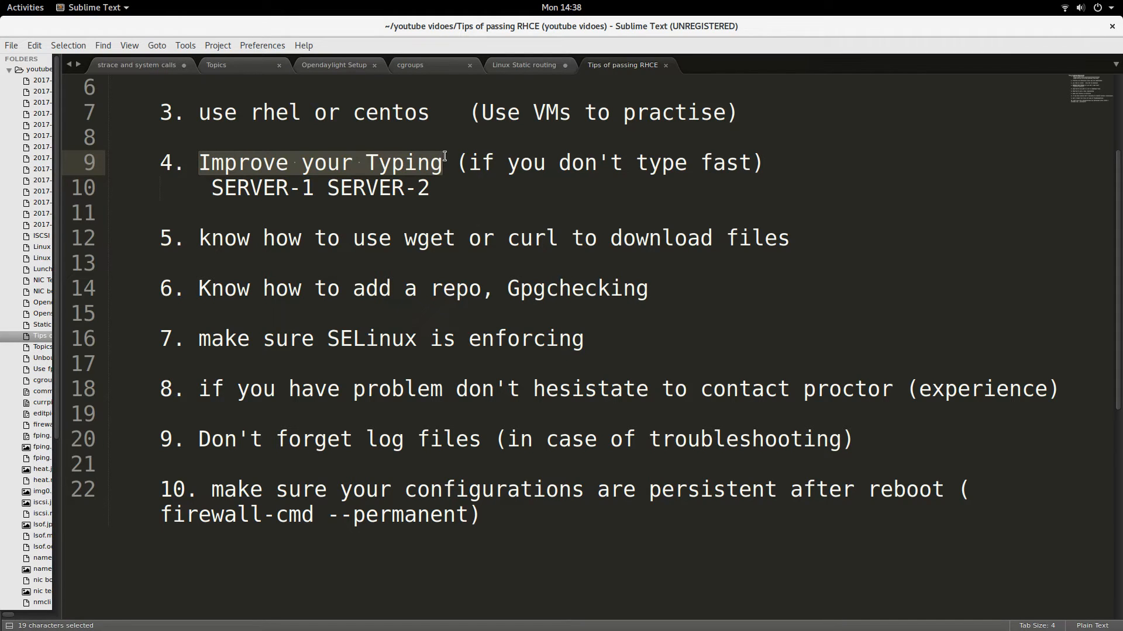
Step: Select 'Improve your Typing' in tip 4, then pick out the word SERVER-2
click(462, 163)
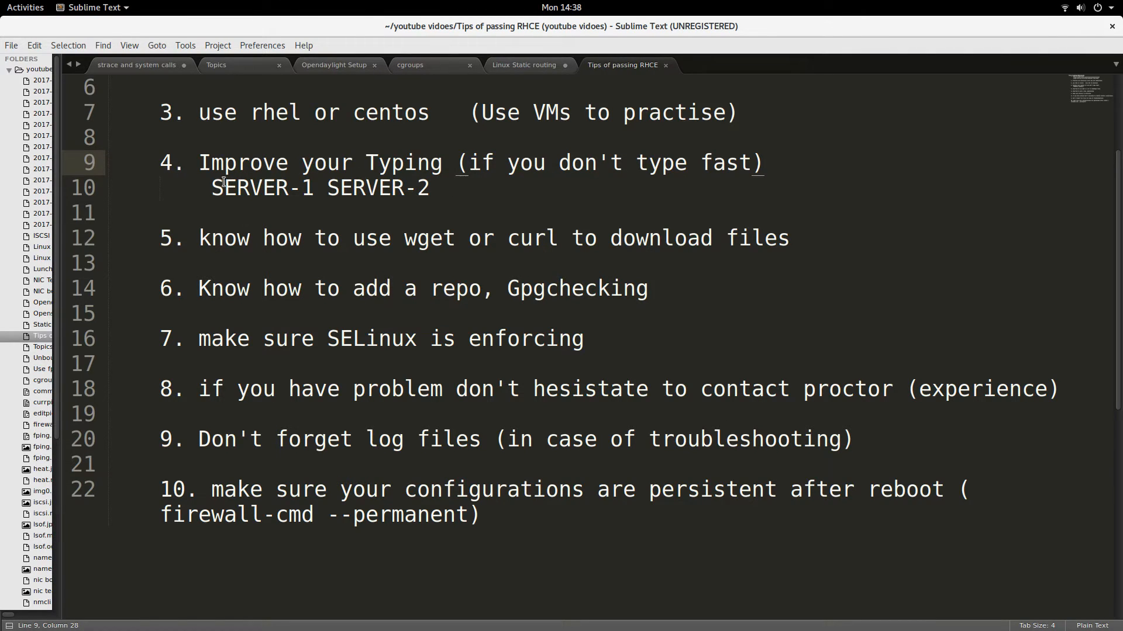
drag(199, 162, 453, 163)
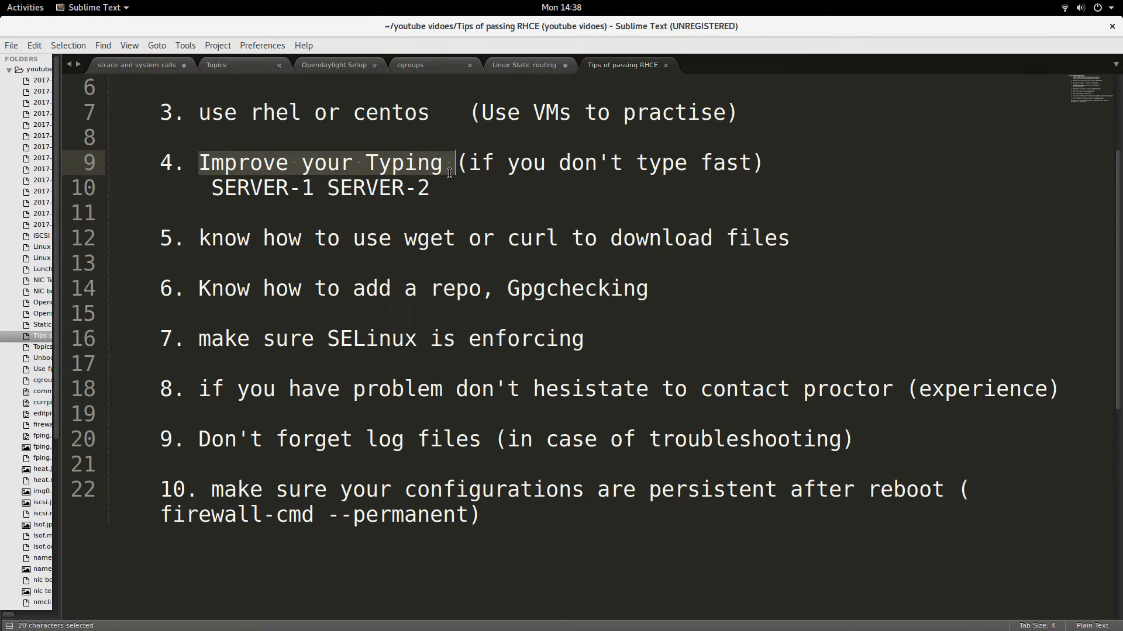
mouse_move(466, 188)
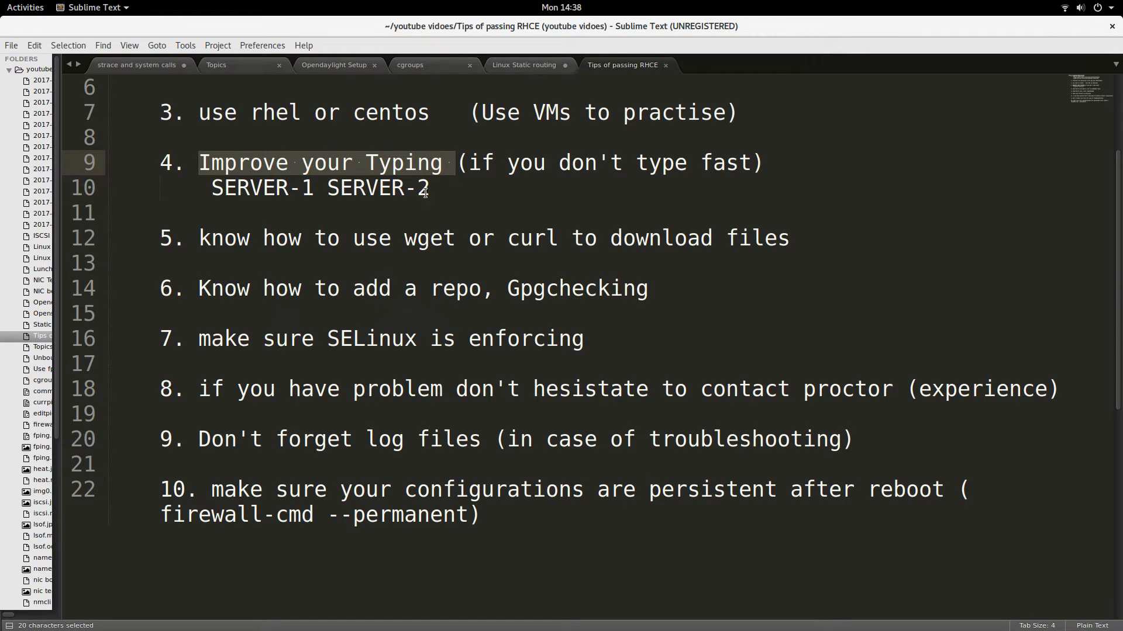
click(249, 188)
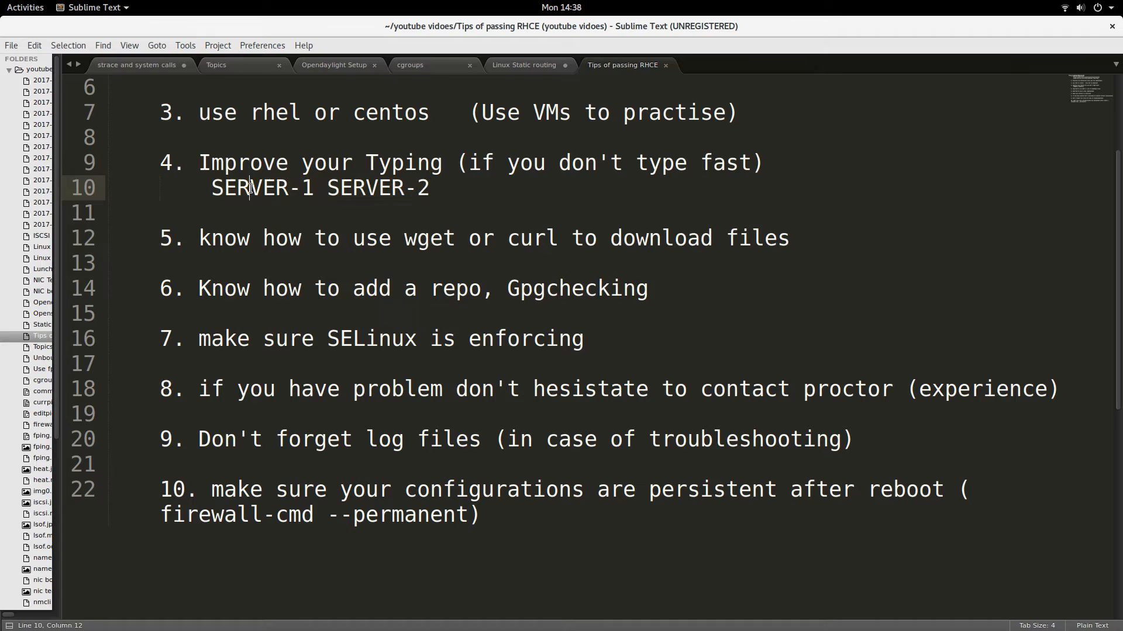
double_click(364, 188)
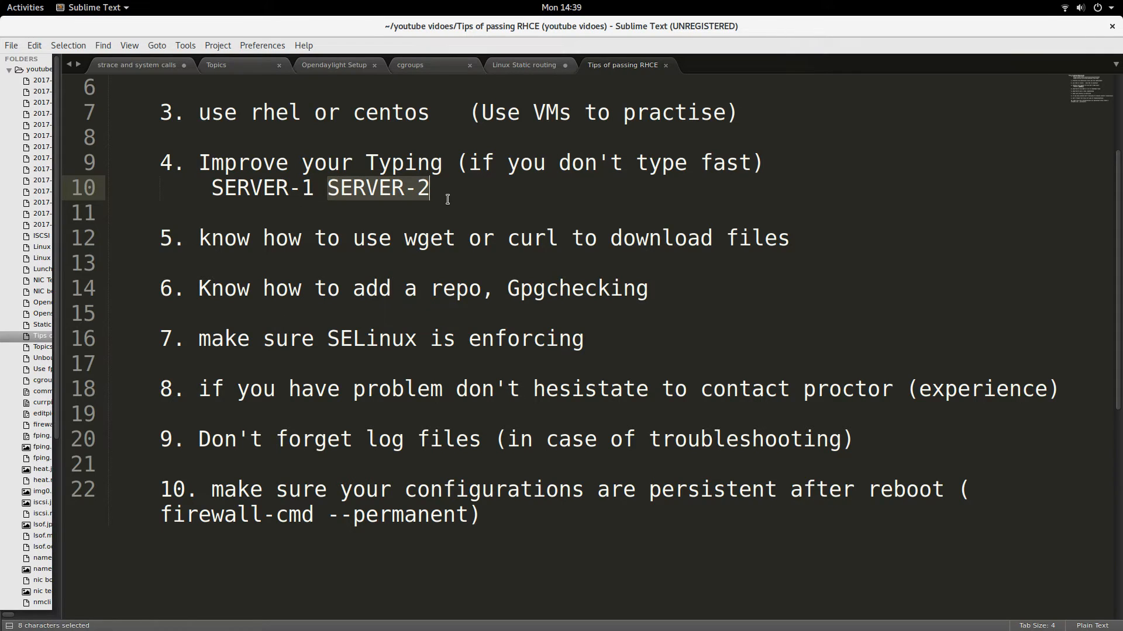
Step: Scroll down and select the phrase 'wget or curl' in tip 5
scroll(down, 3)
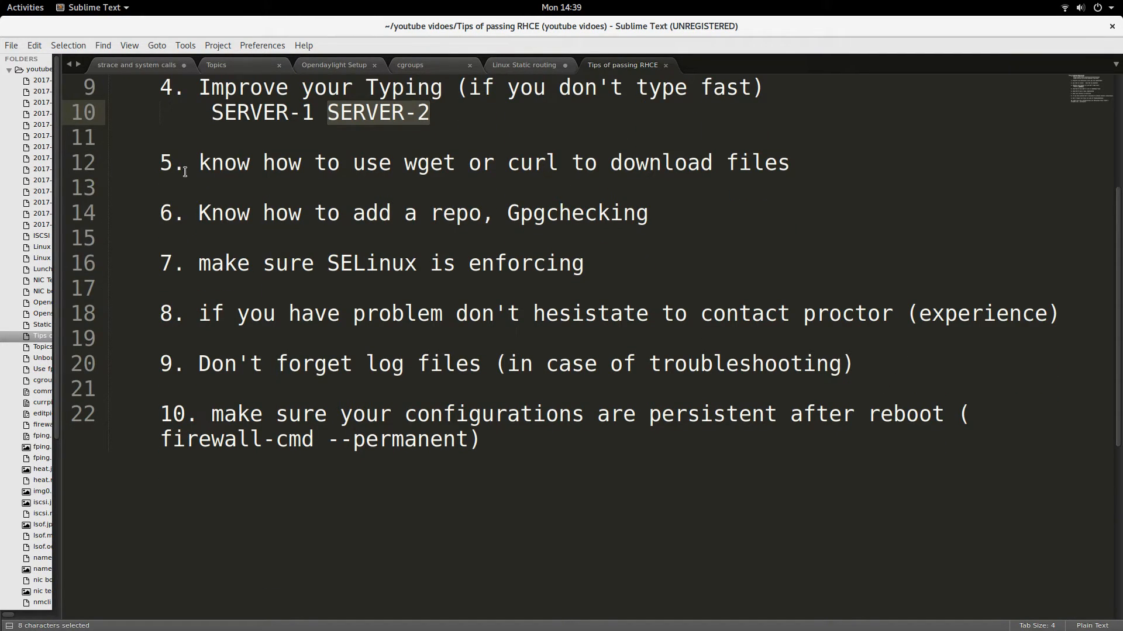
triple_click(487, 162)
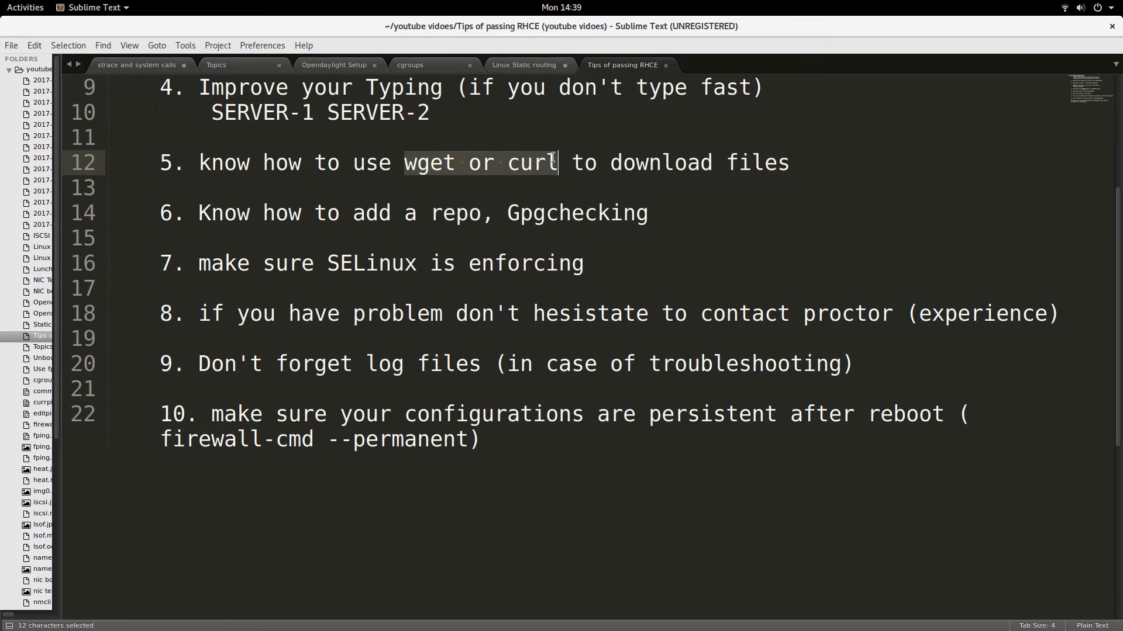
mouse_move(618, 198)
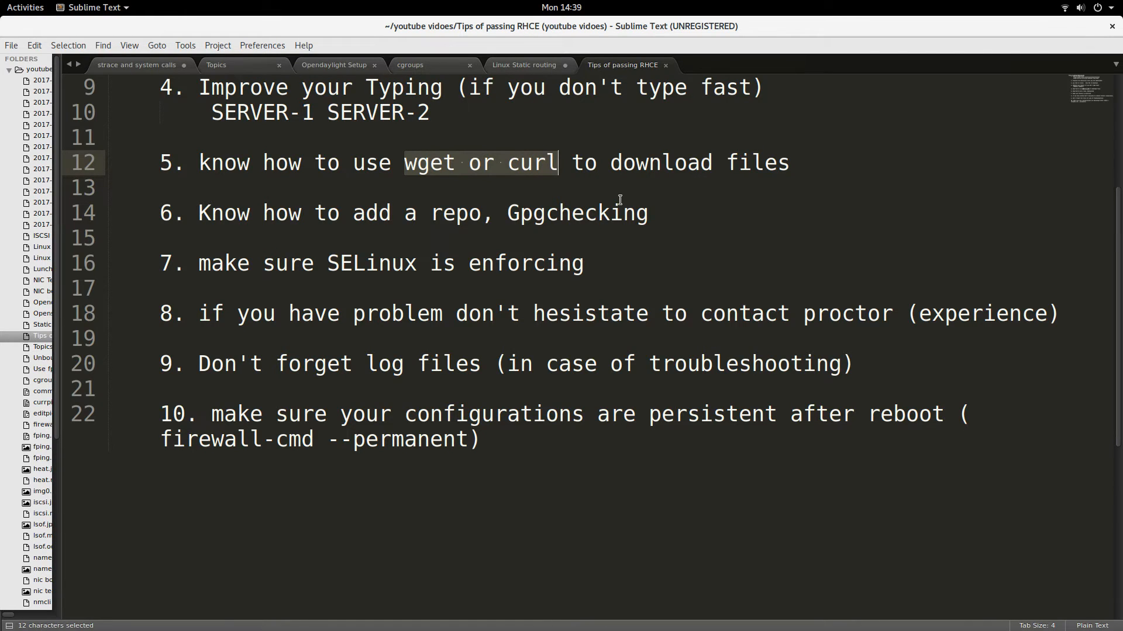
mouse_move(200, 227)
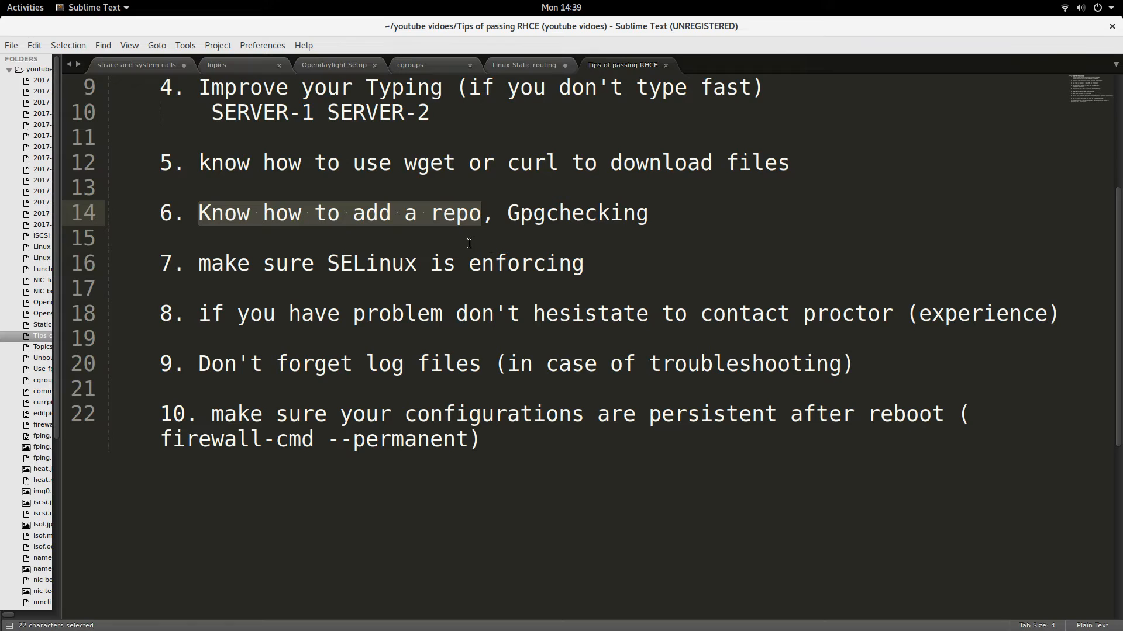
mouse_move(462, 218)
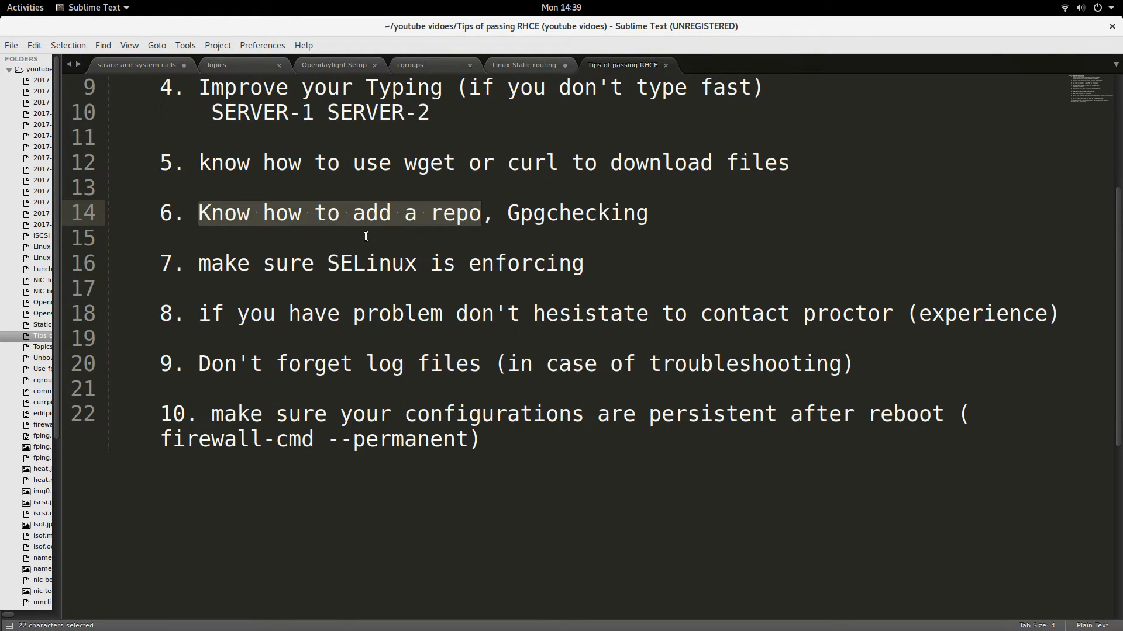
mouse_move(439, 226)
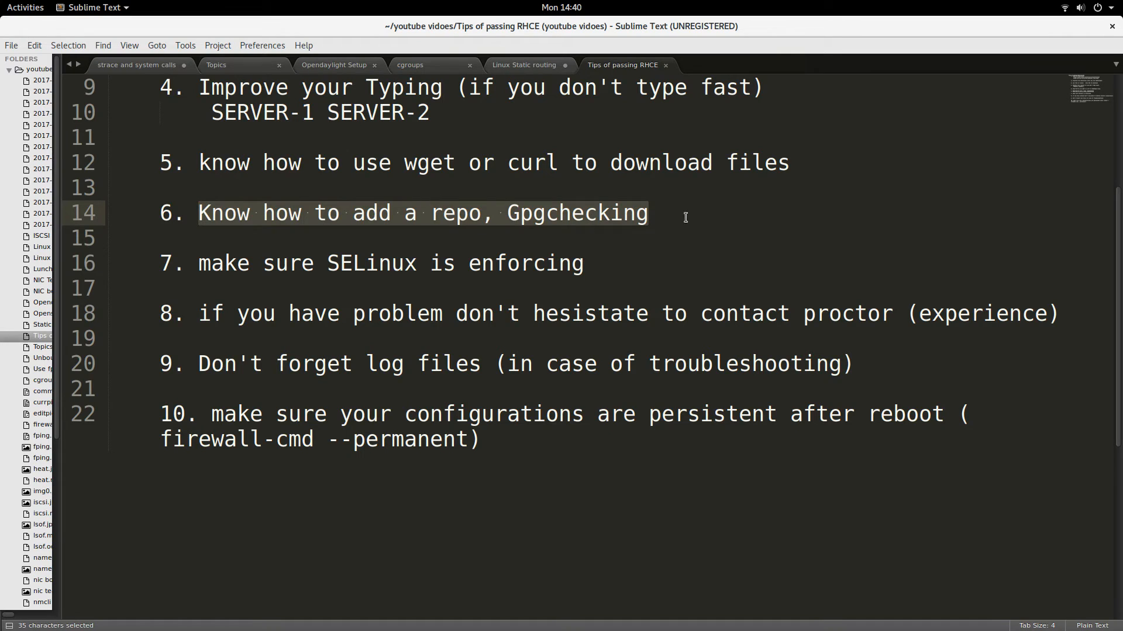
mouse_move(648, 229)
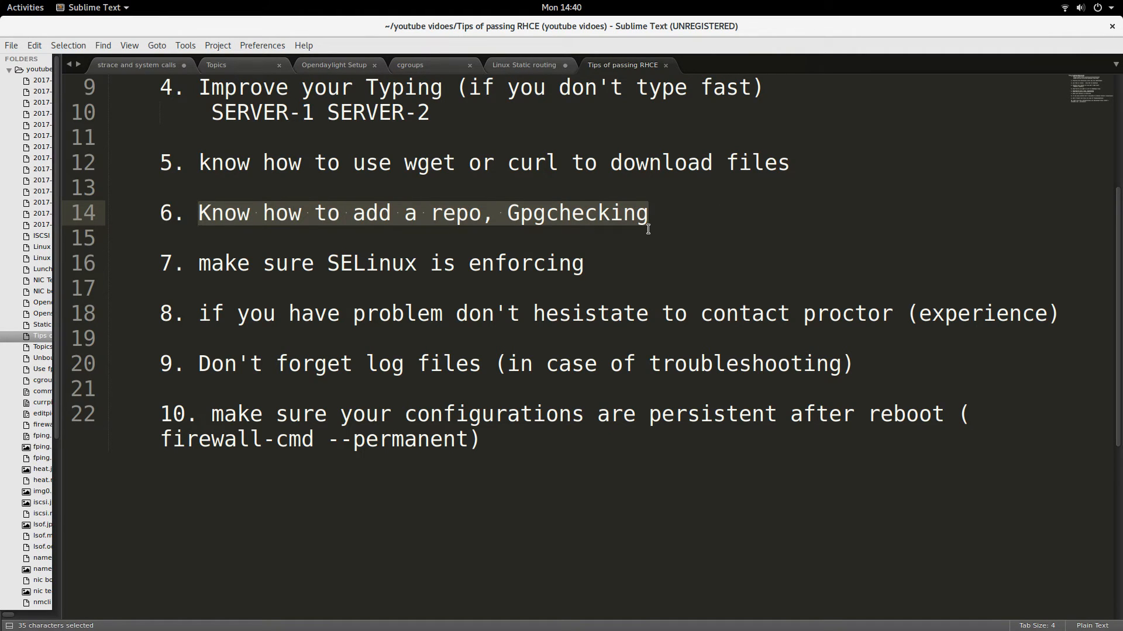
Step: Scroll down past tip 6 to bring the later tips into view
scroll(down, 3)
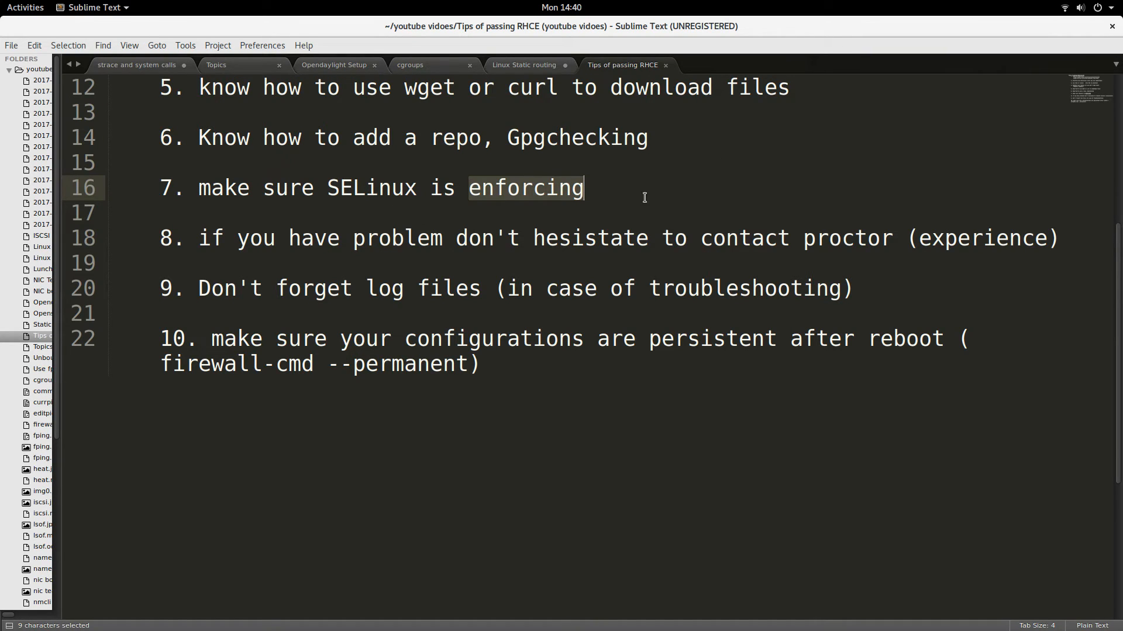
Step: Pick out the word 'enforcing' in tip 7 about SELinux
click(520, 187)
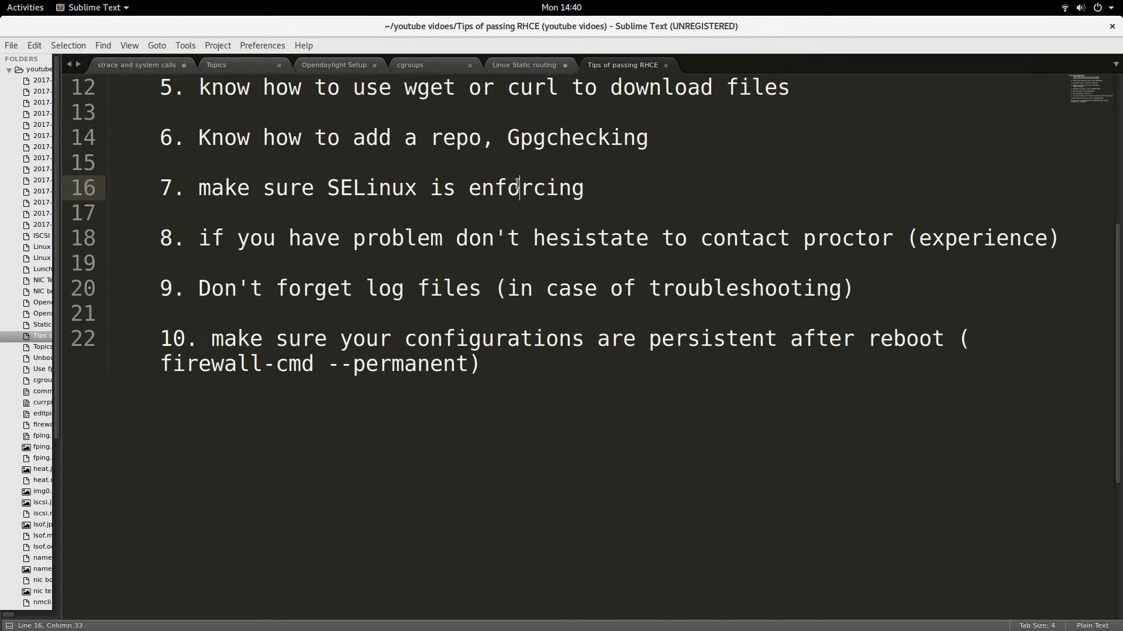
double_click(525, 188)
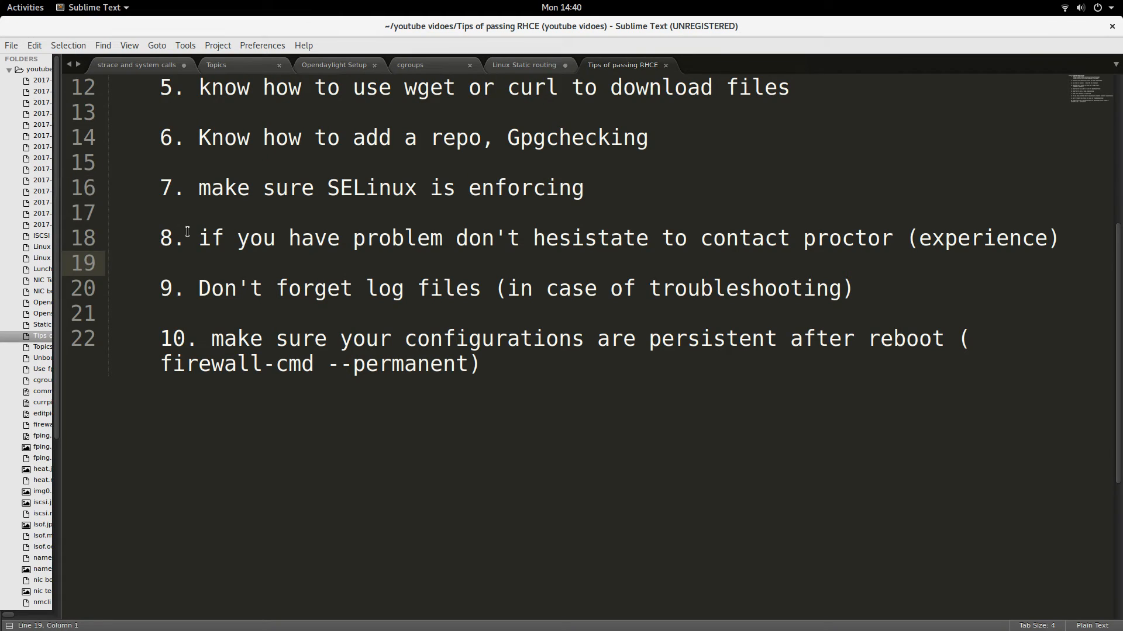
Step: Select tip 8 up to the word 'proctor', then clear the selection
drag(199, 238, 738, 238)
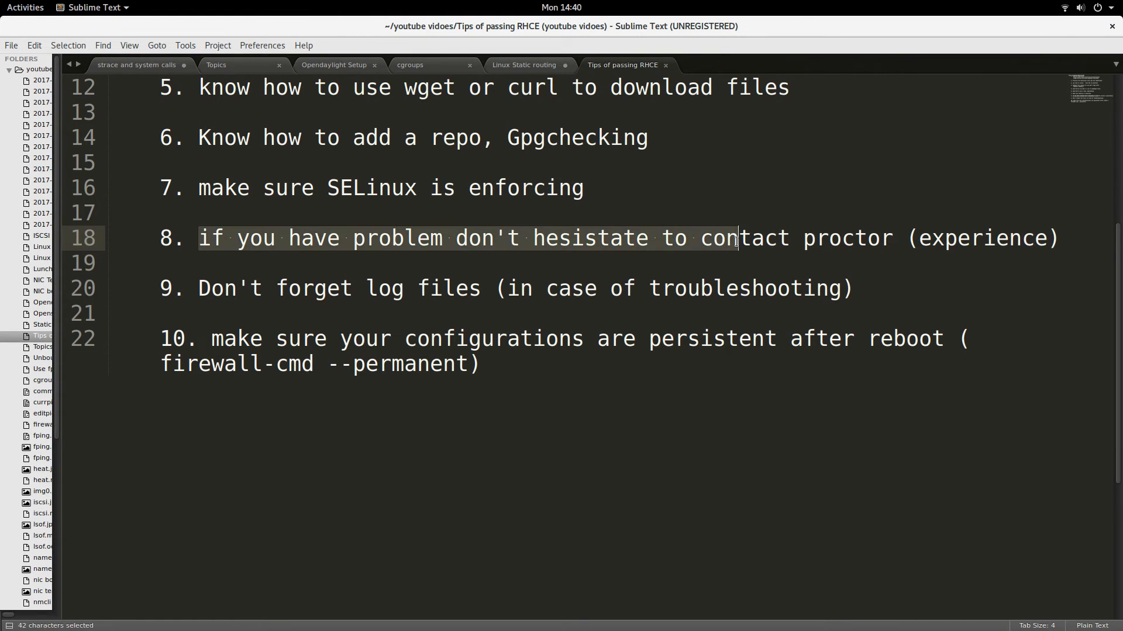
drag(738, 238, 899, 238)
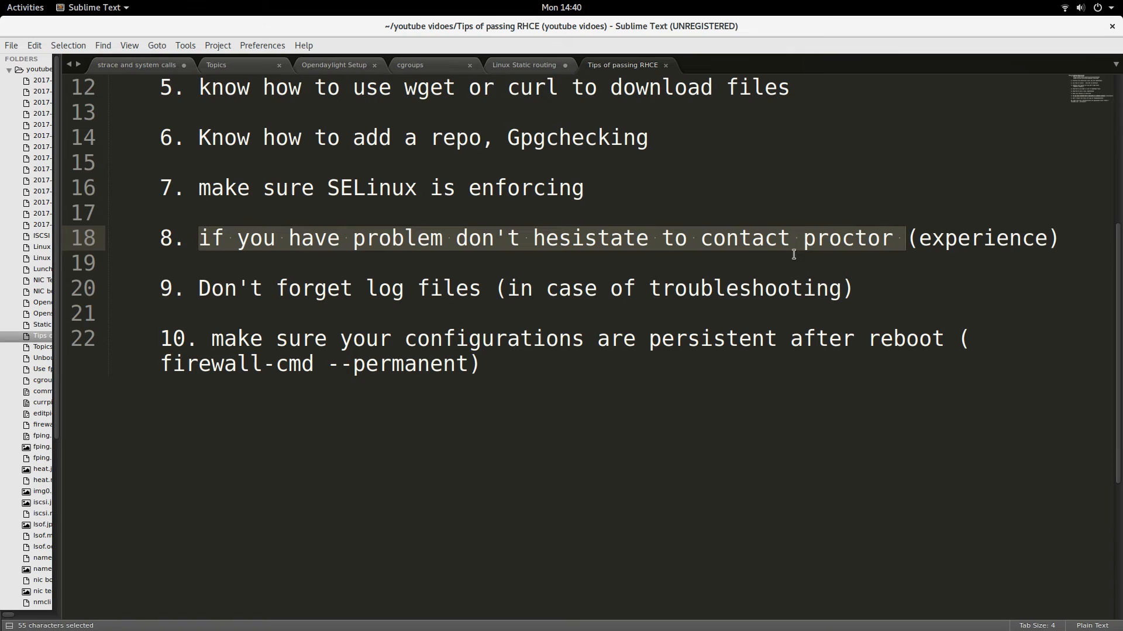
click(637, 238)
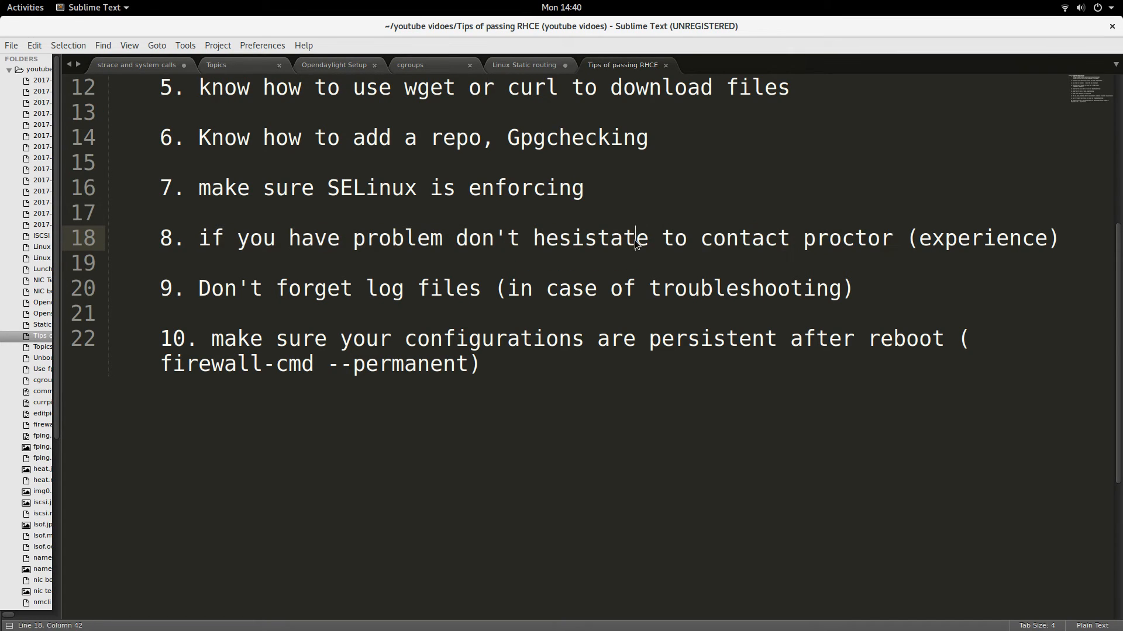
double_click(744, 238)
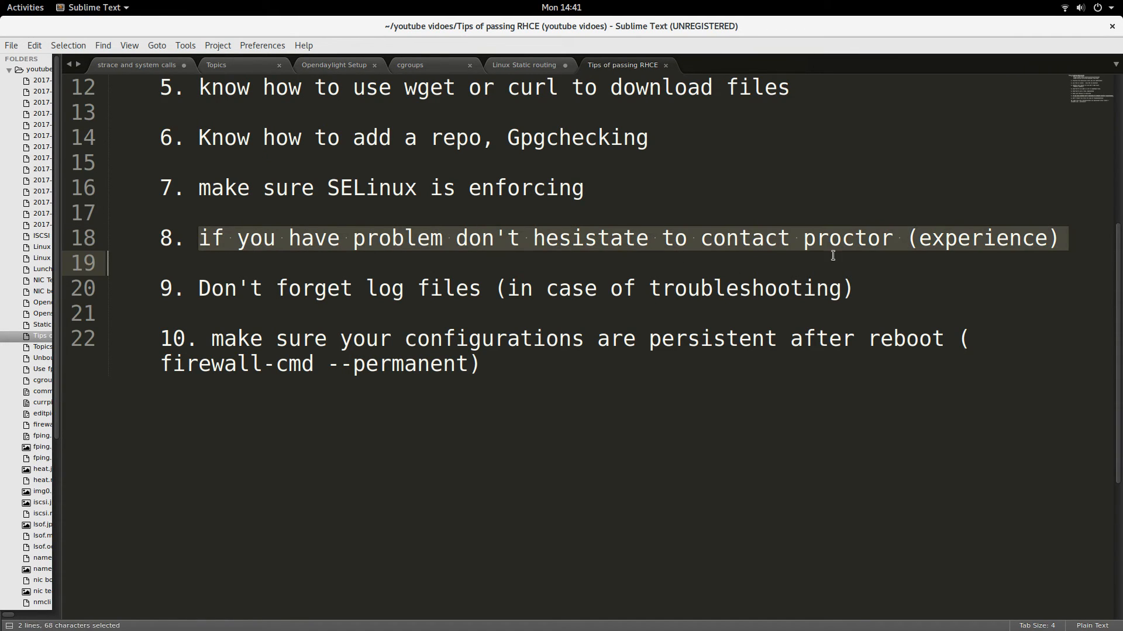
click(894, 238)
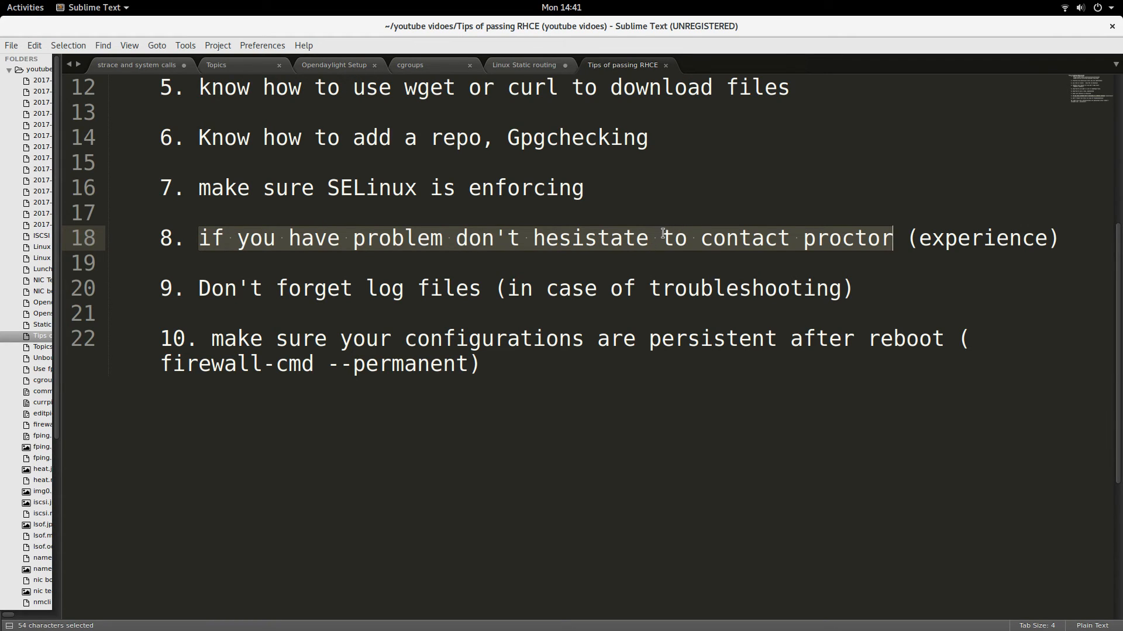
mouse_move(723, 222)
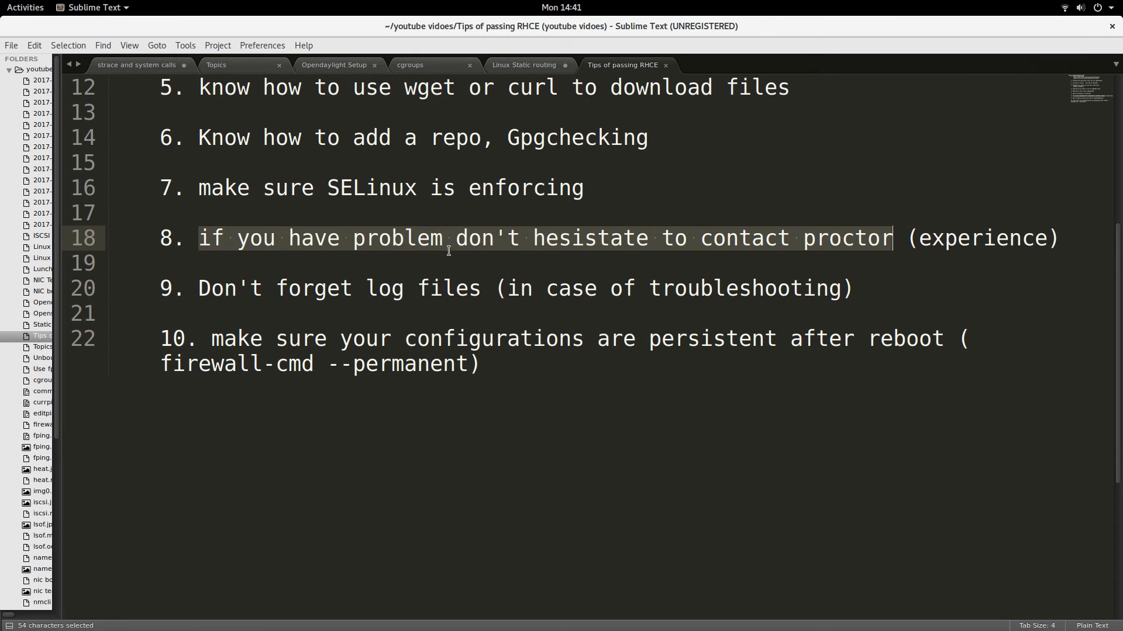
mouse_move(952, 246)
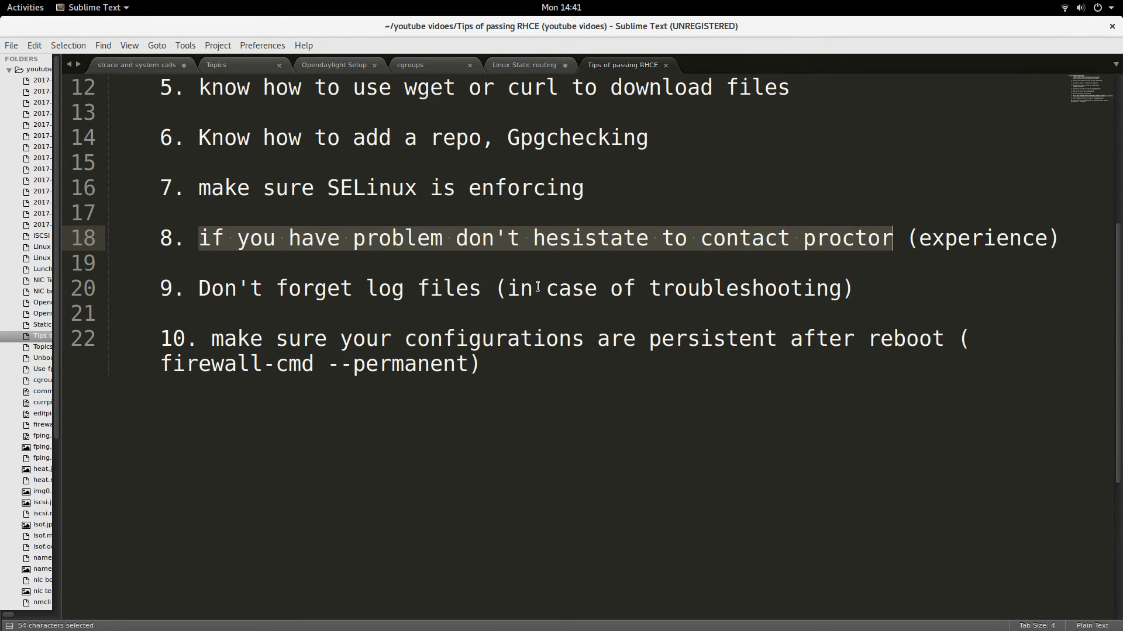
click(188, 289)
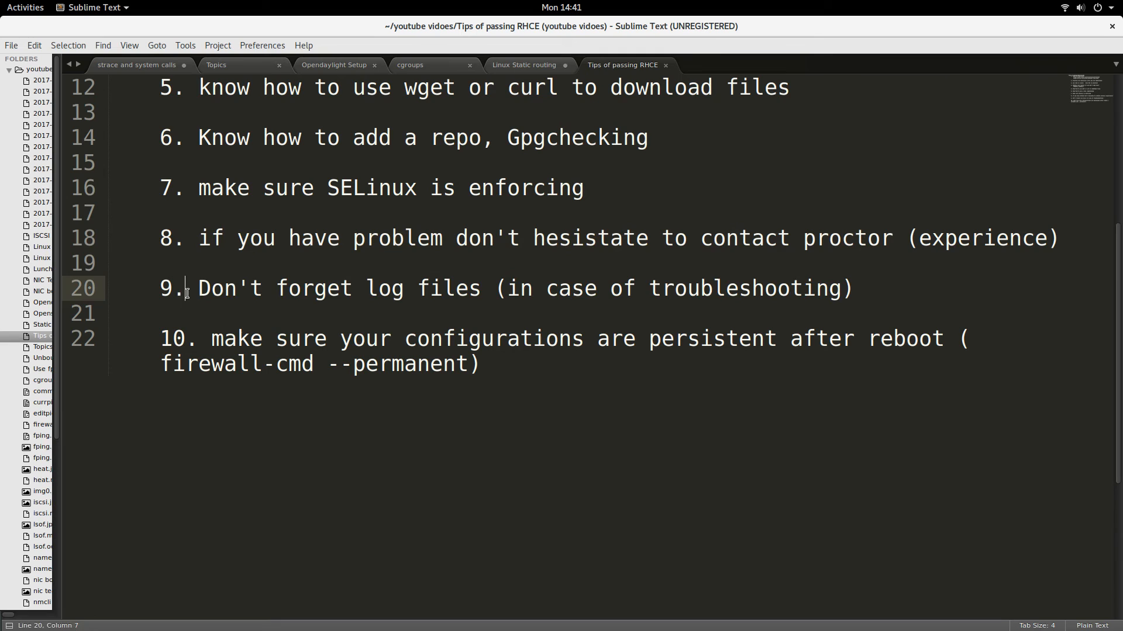
Step: Select the full text of tip 9 about log files, then scroll down
drag(193, 288, 859, 288)
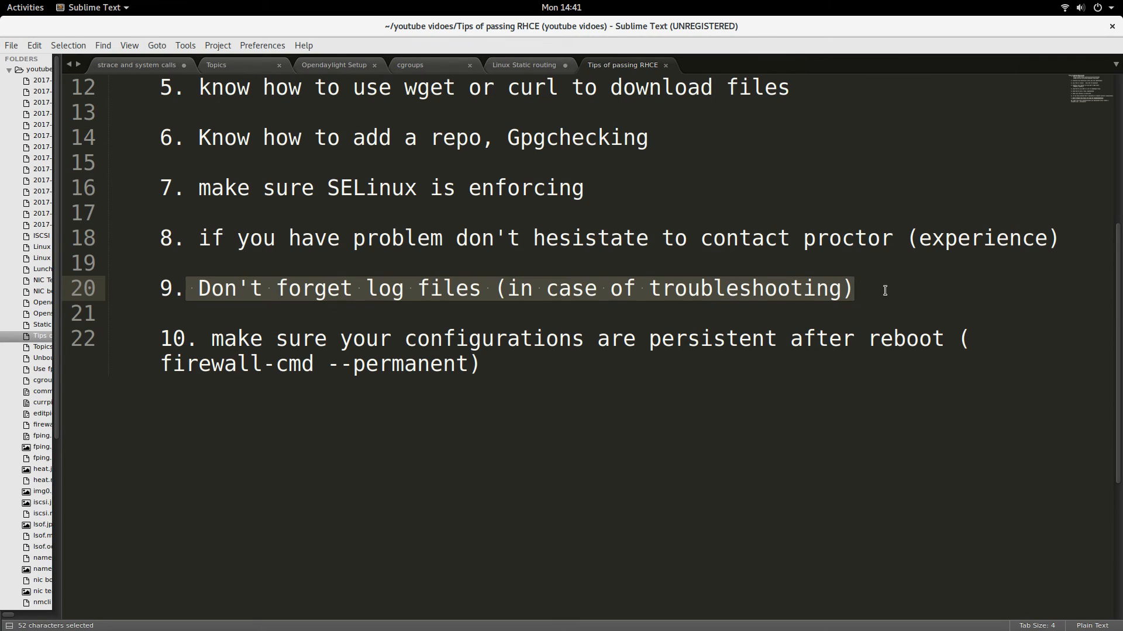
click(872, 288)
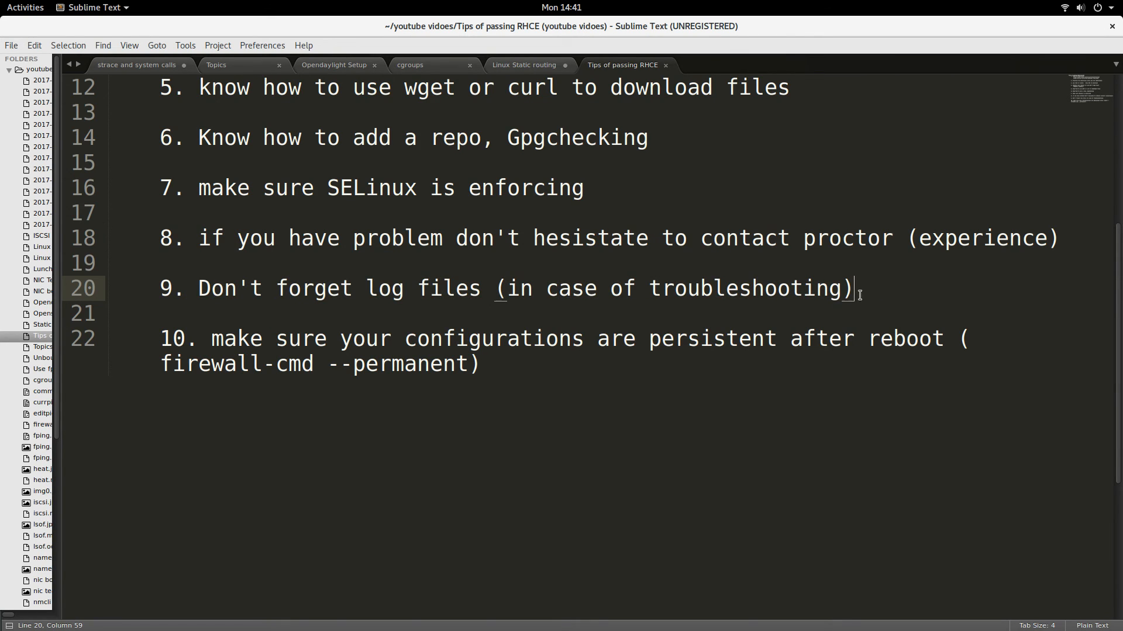
mouse_move(756, 307)
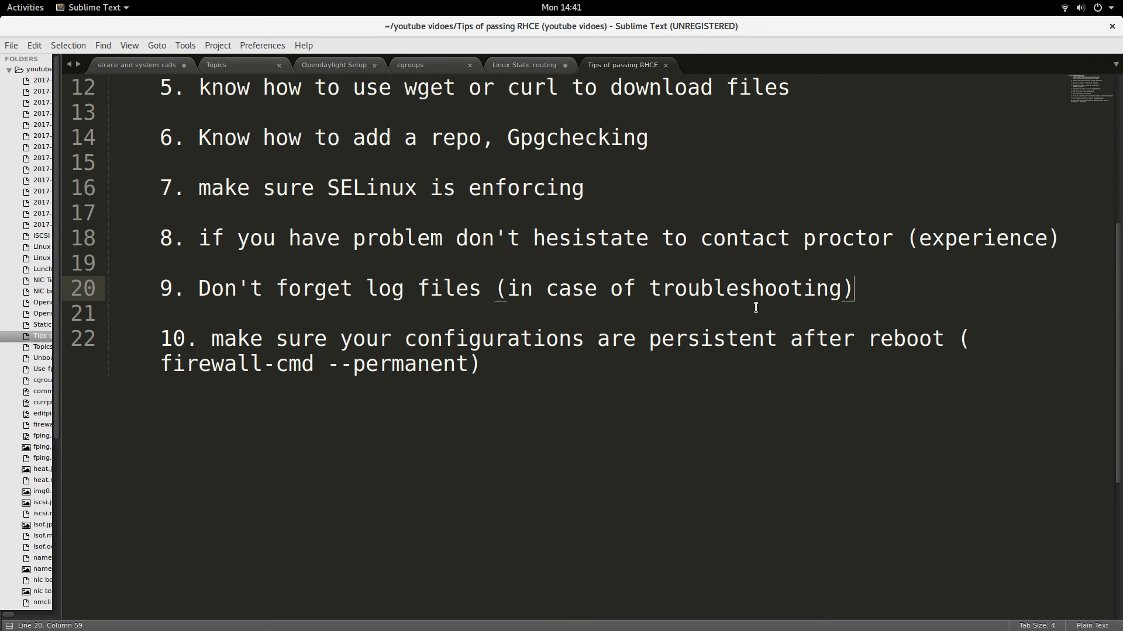
mouse_move(622, 313)
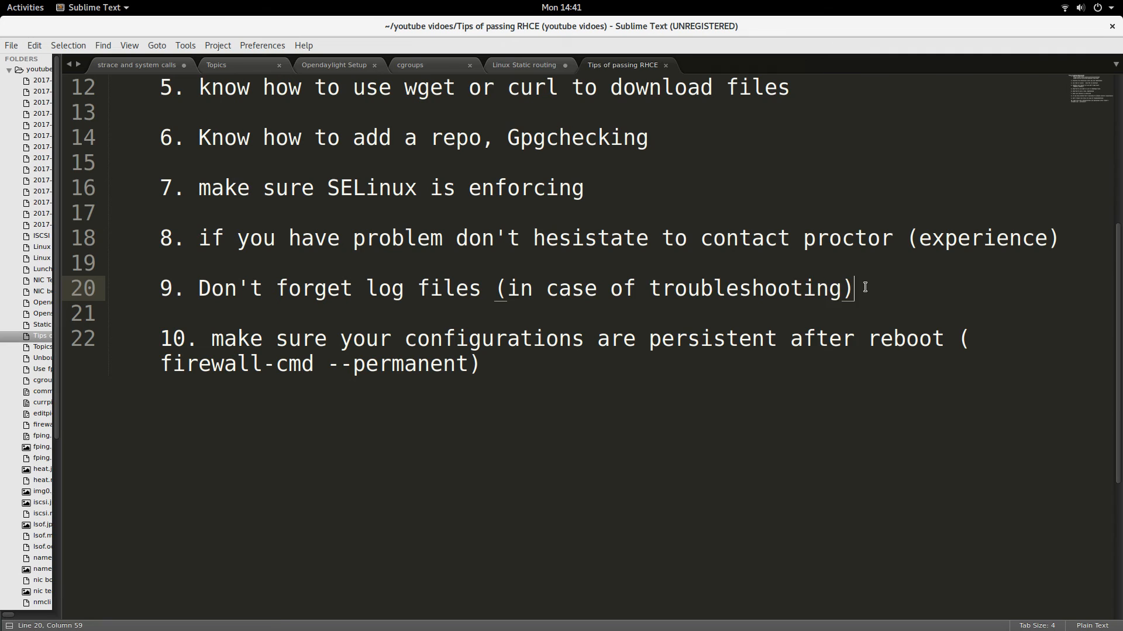
drag(198, 288, 852, 288)
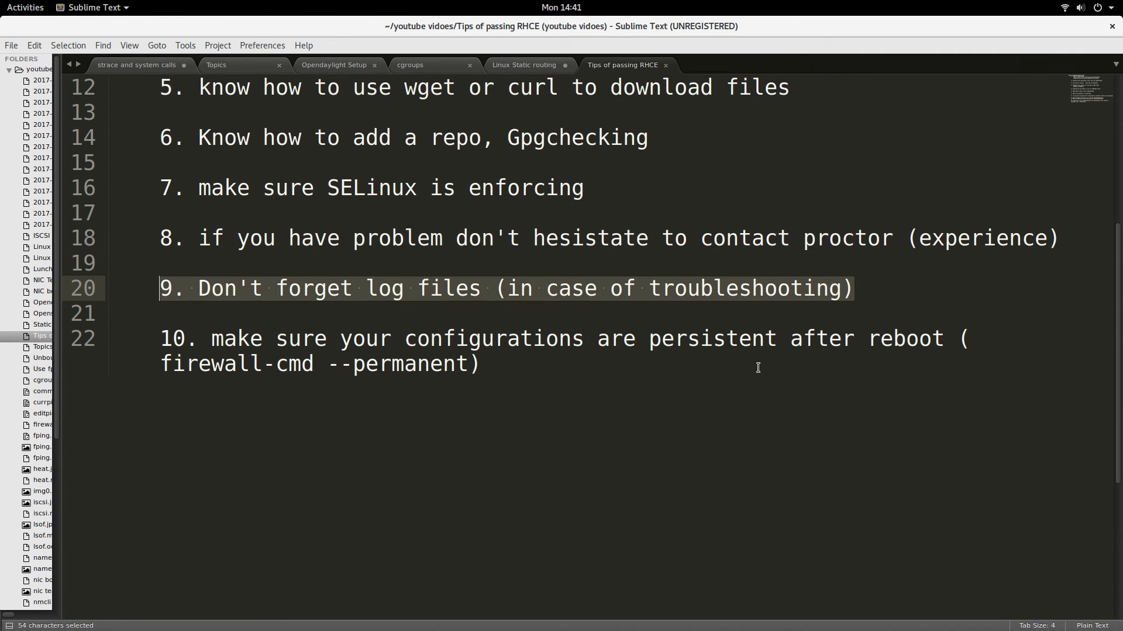
scroll(down, 3)
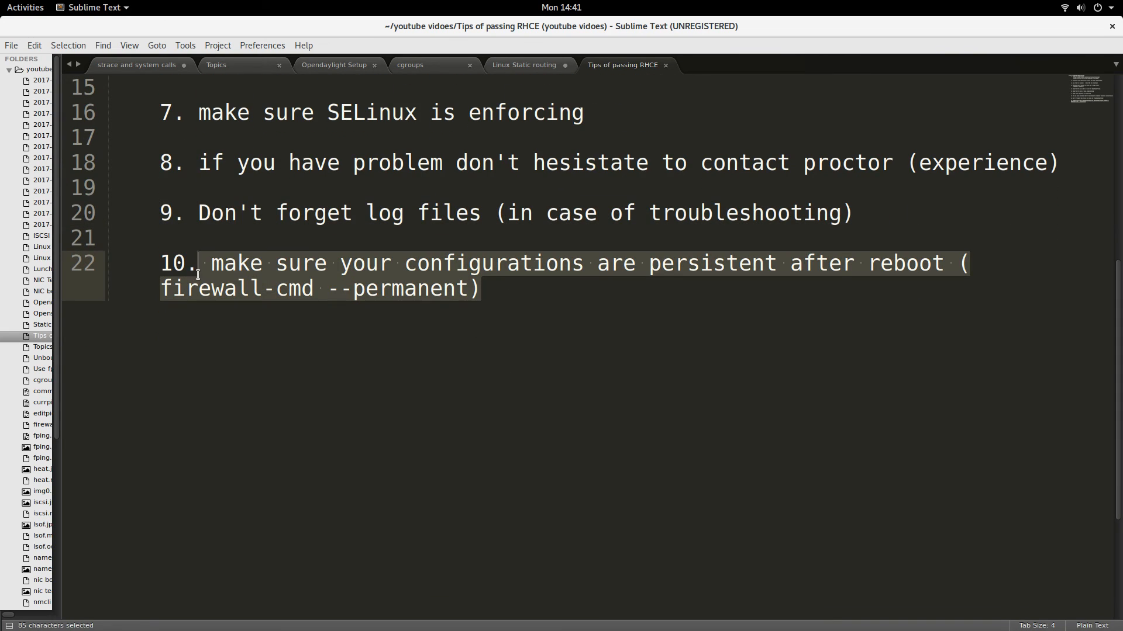
mouse_move(581, 319)
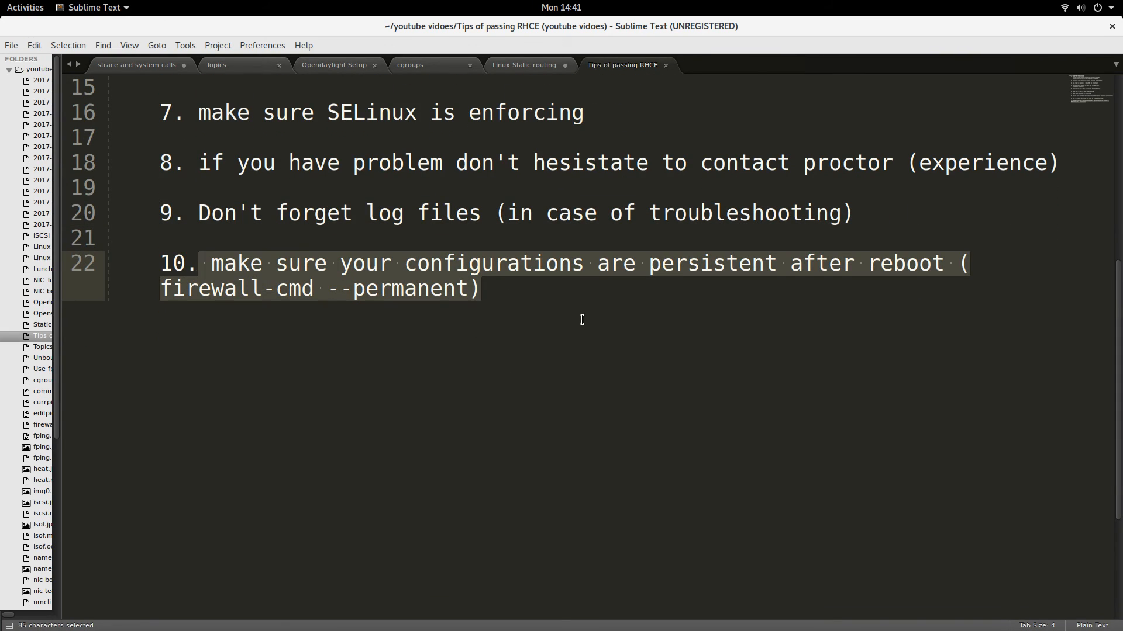
mouse_move(778, 310)
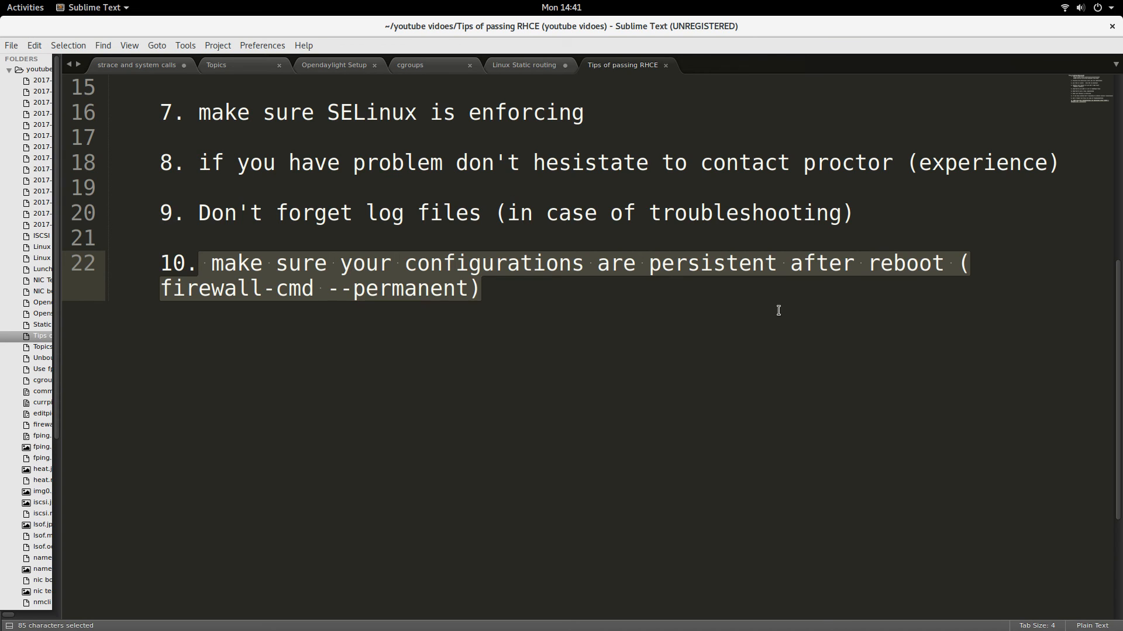
Step: Clear tip 10's full highlight and pick out the word 'reboot'
click(482, 289)
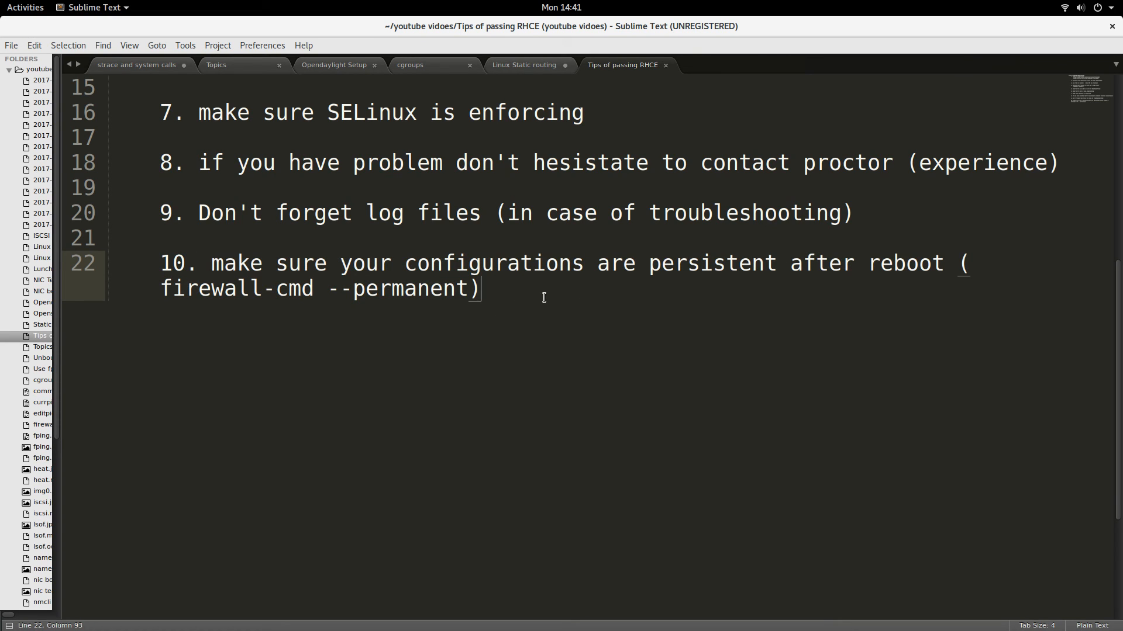
mouse_move(543, 299)
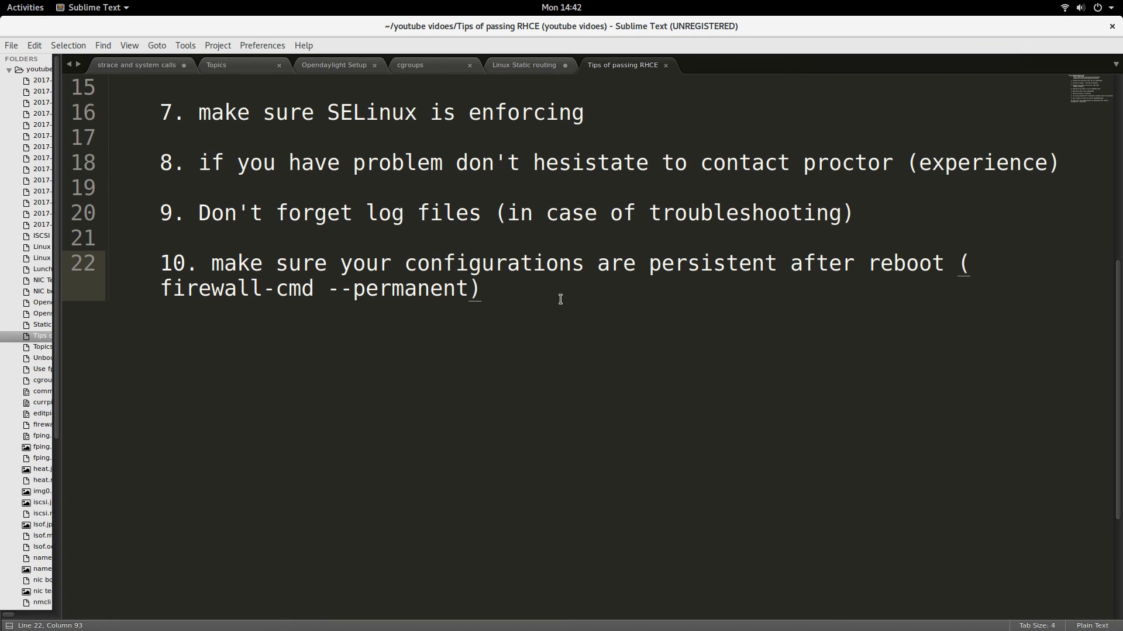
mouse_move(215, 277)
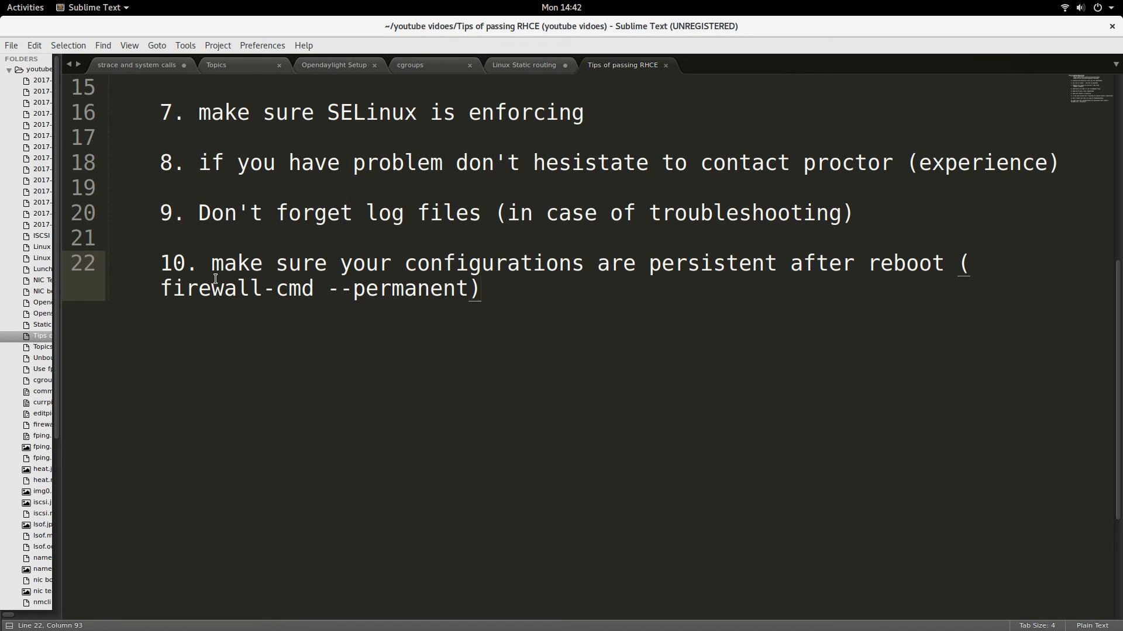
double_click(237, 288)
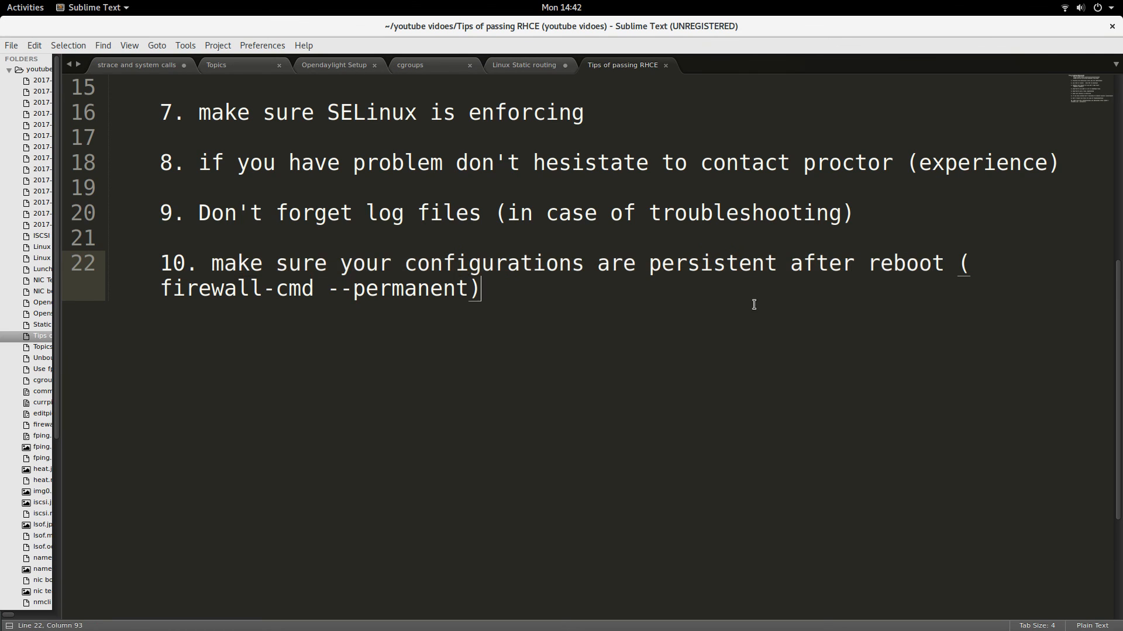
double_click(908, 264)
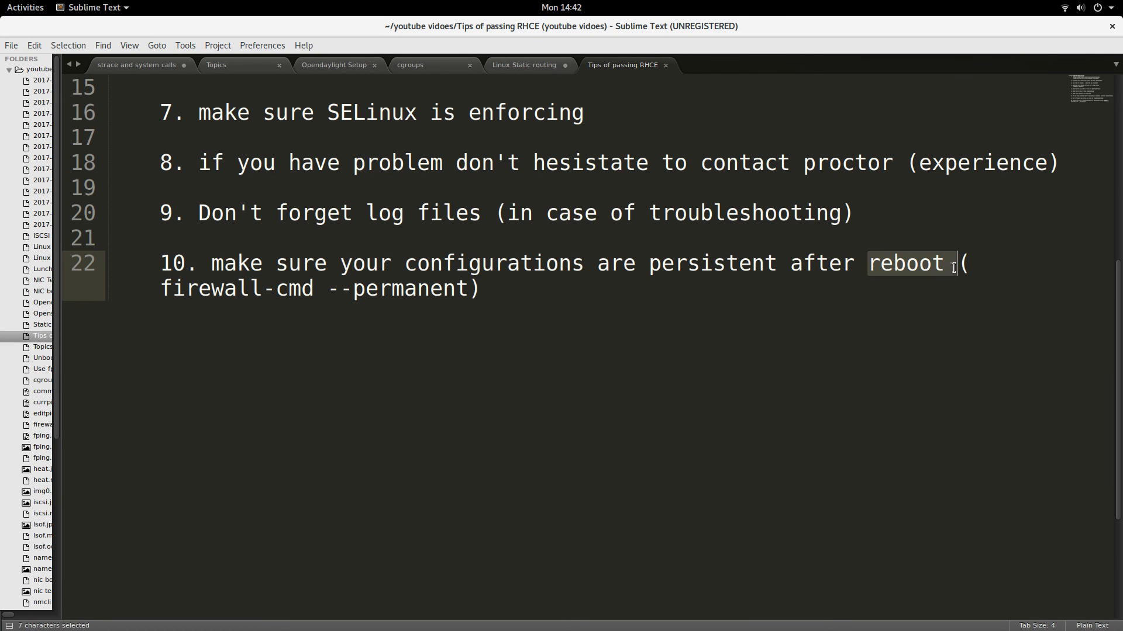
mouse_move(504, 293)
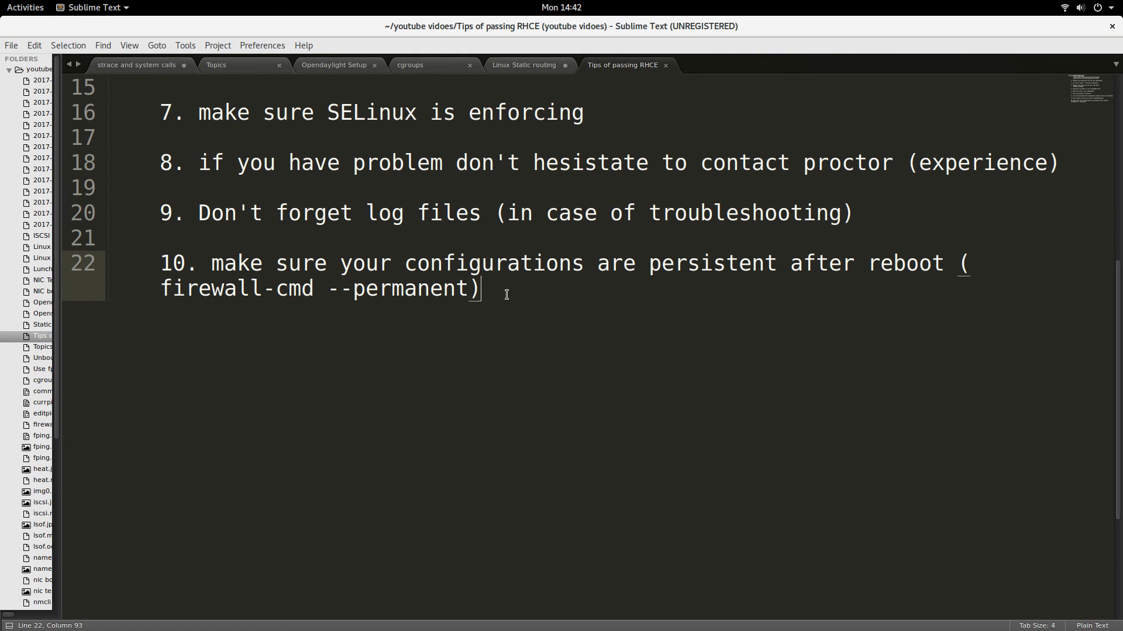
mouse_move(525, 304)
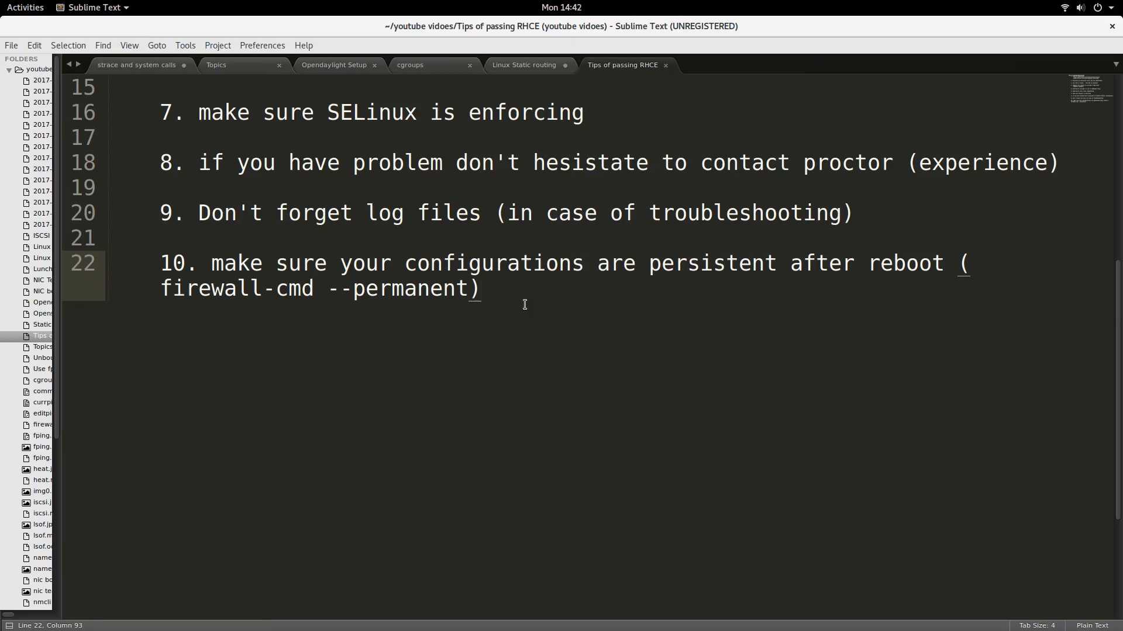